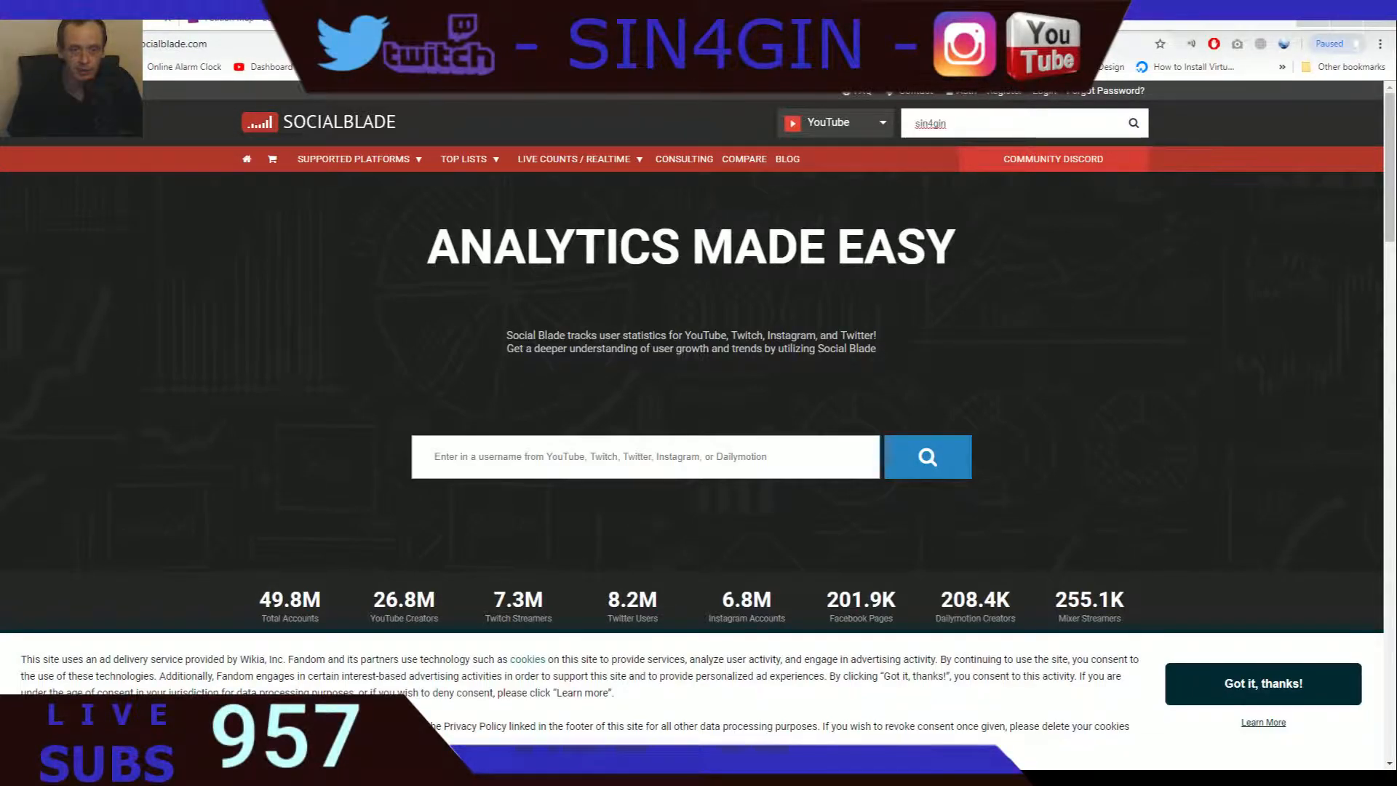
- Search Social Blade for 'sin4gin' and open the channel's Live Subscriber Count page showing 957
left_click(156, 37)
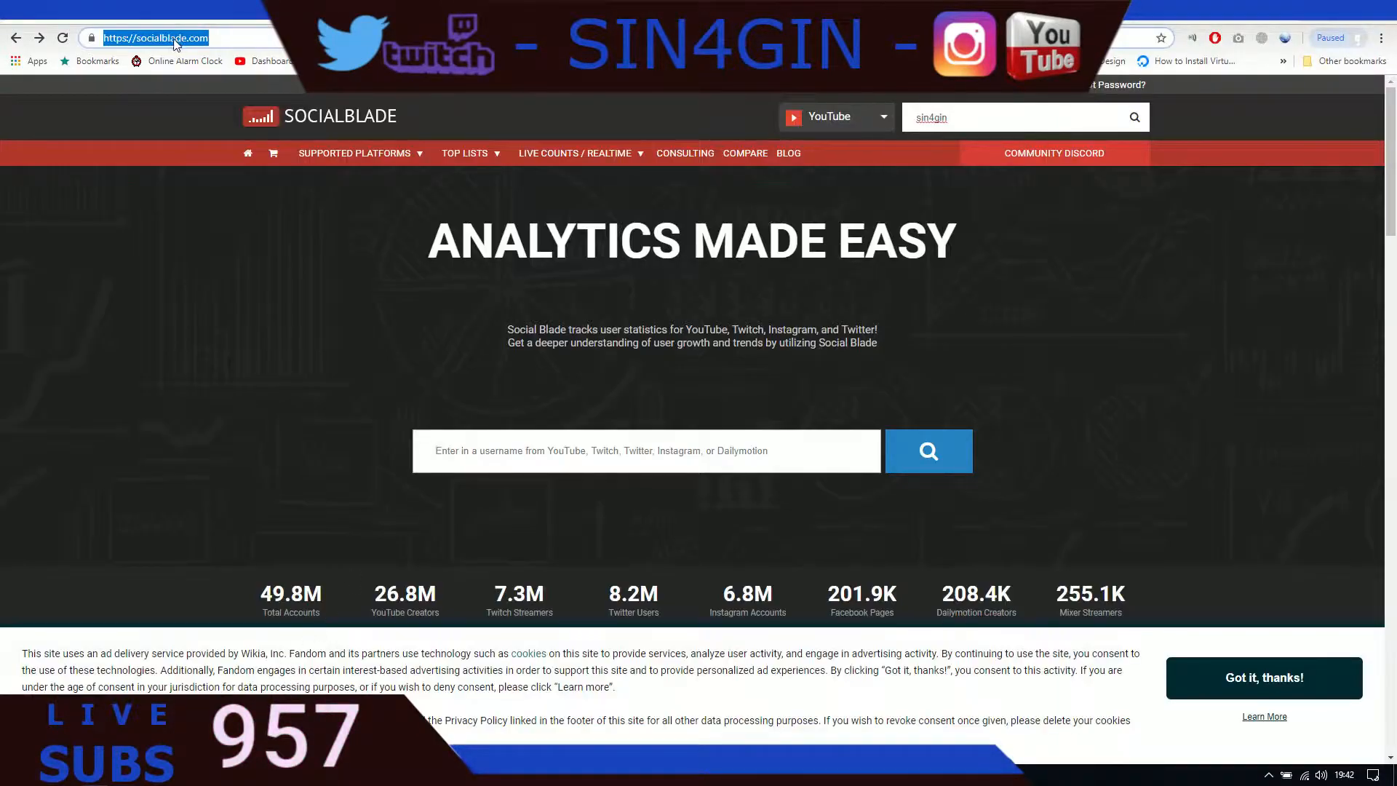
mouse_move(953, 138)
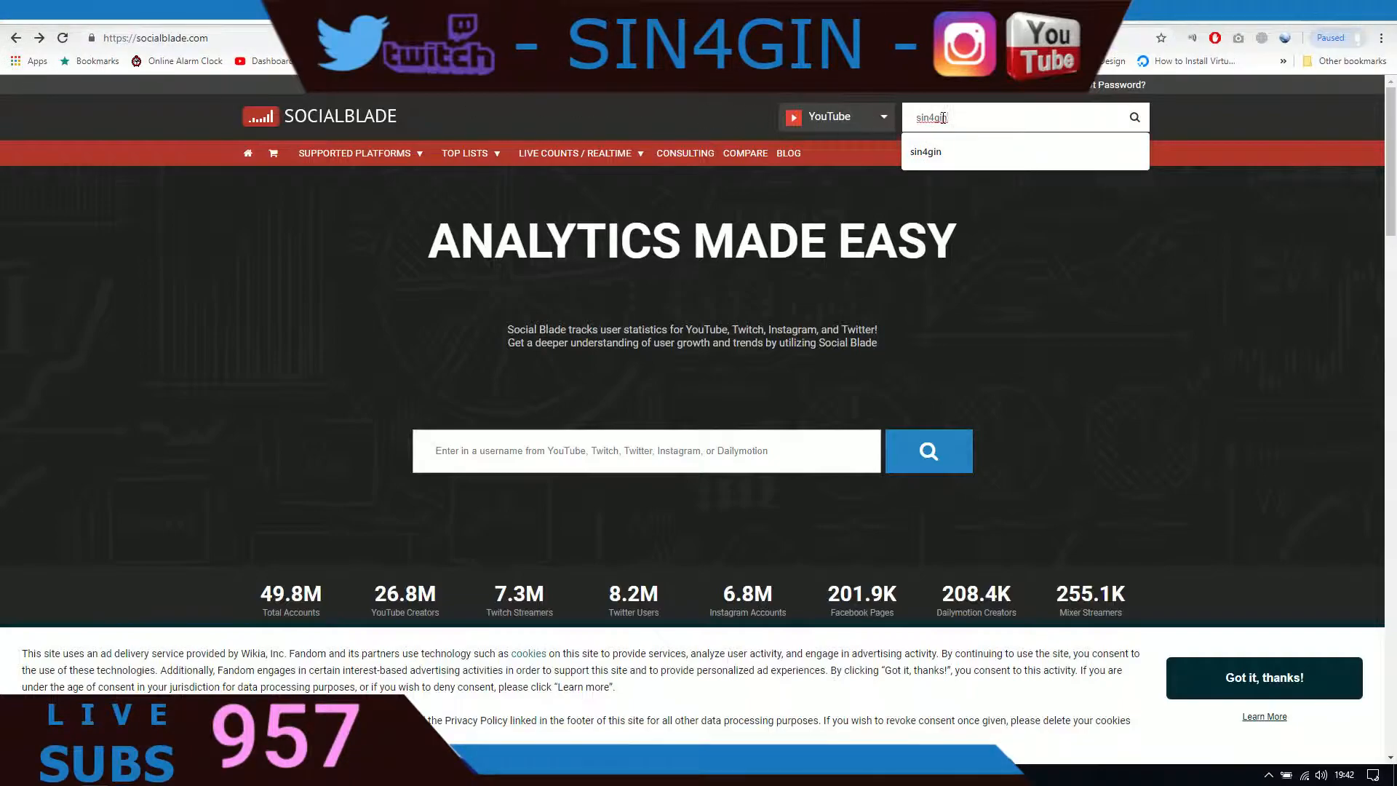
mouse_move(885, 141)
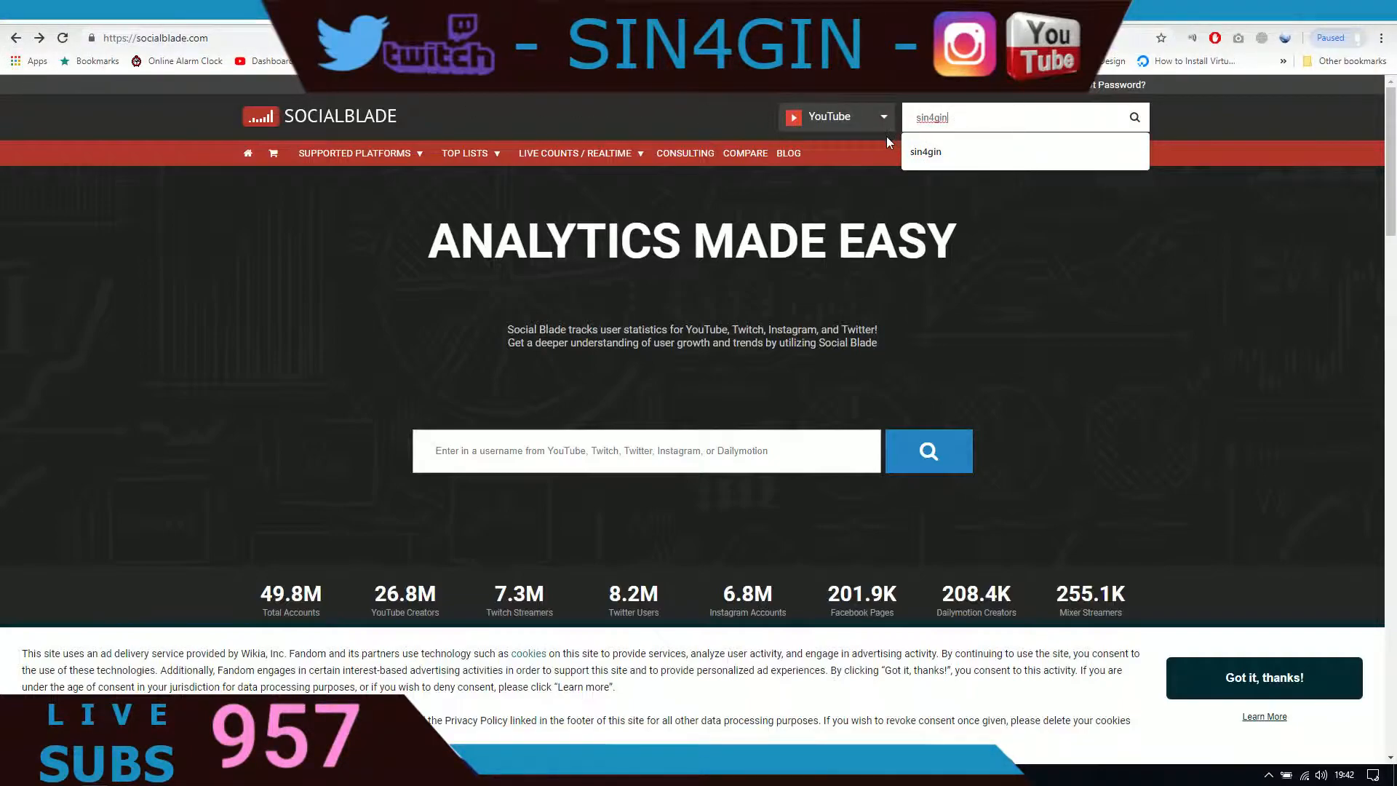
mouse_move(652, 123)
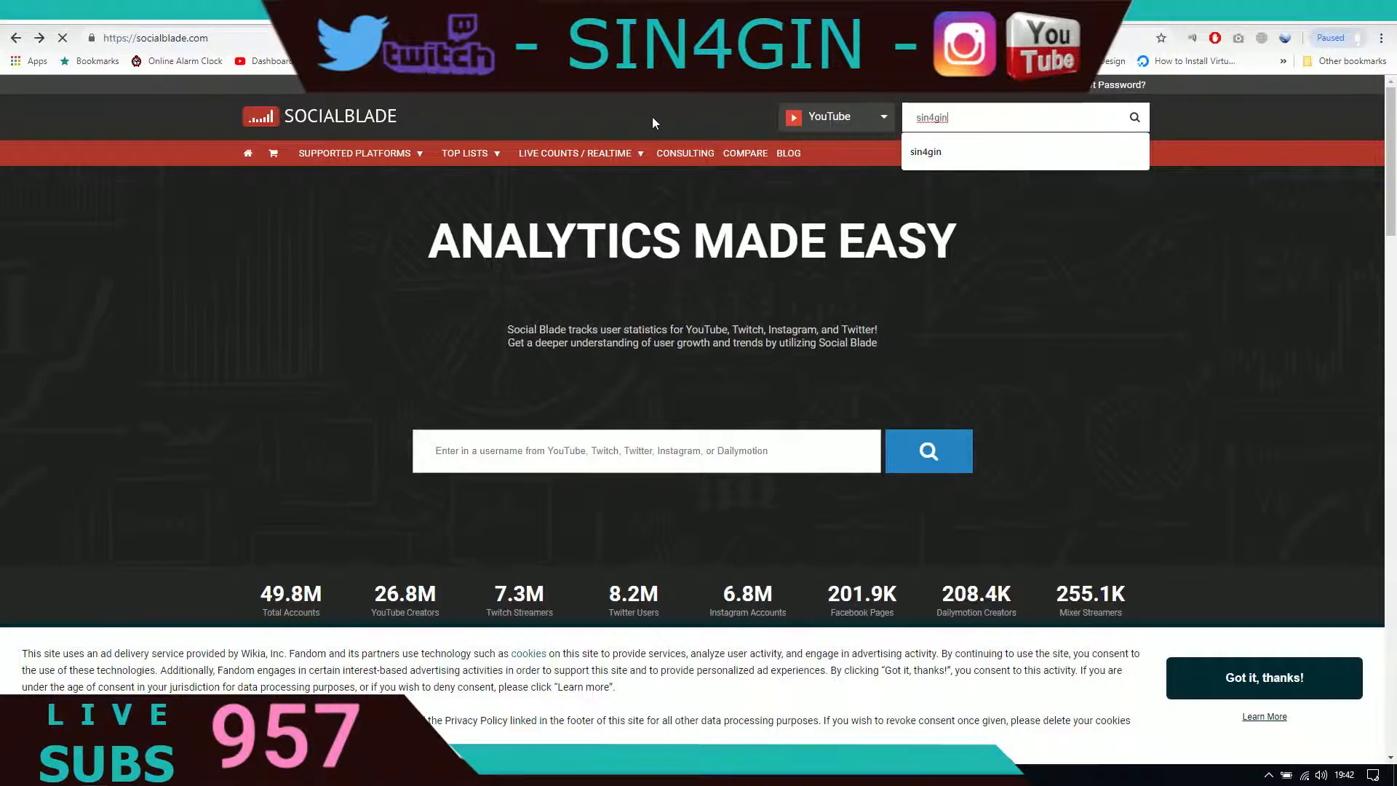
left_click(925, 151)
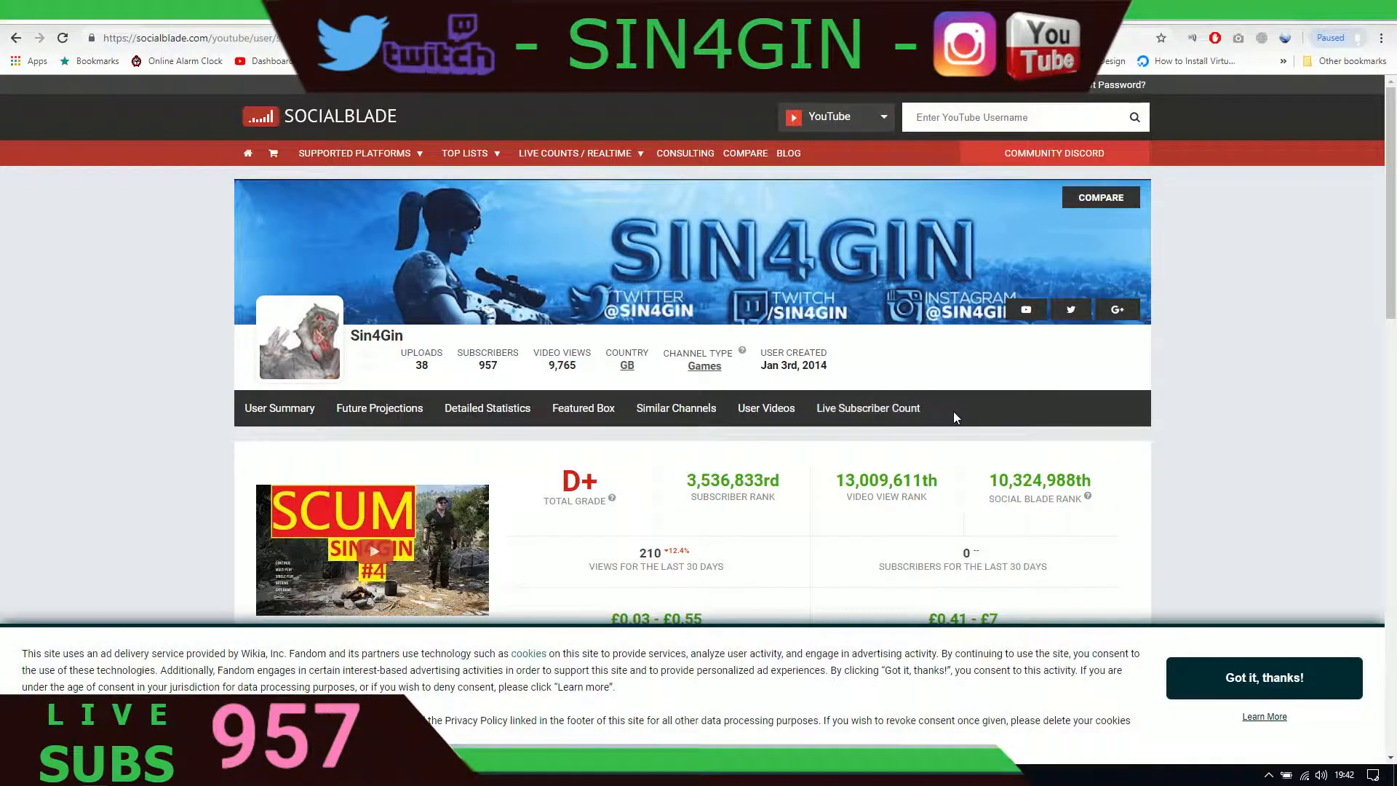
left_click(867, 408)
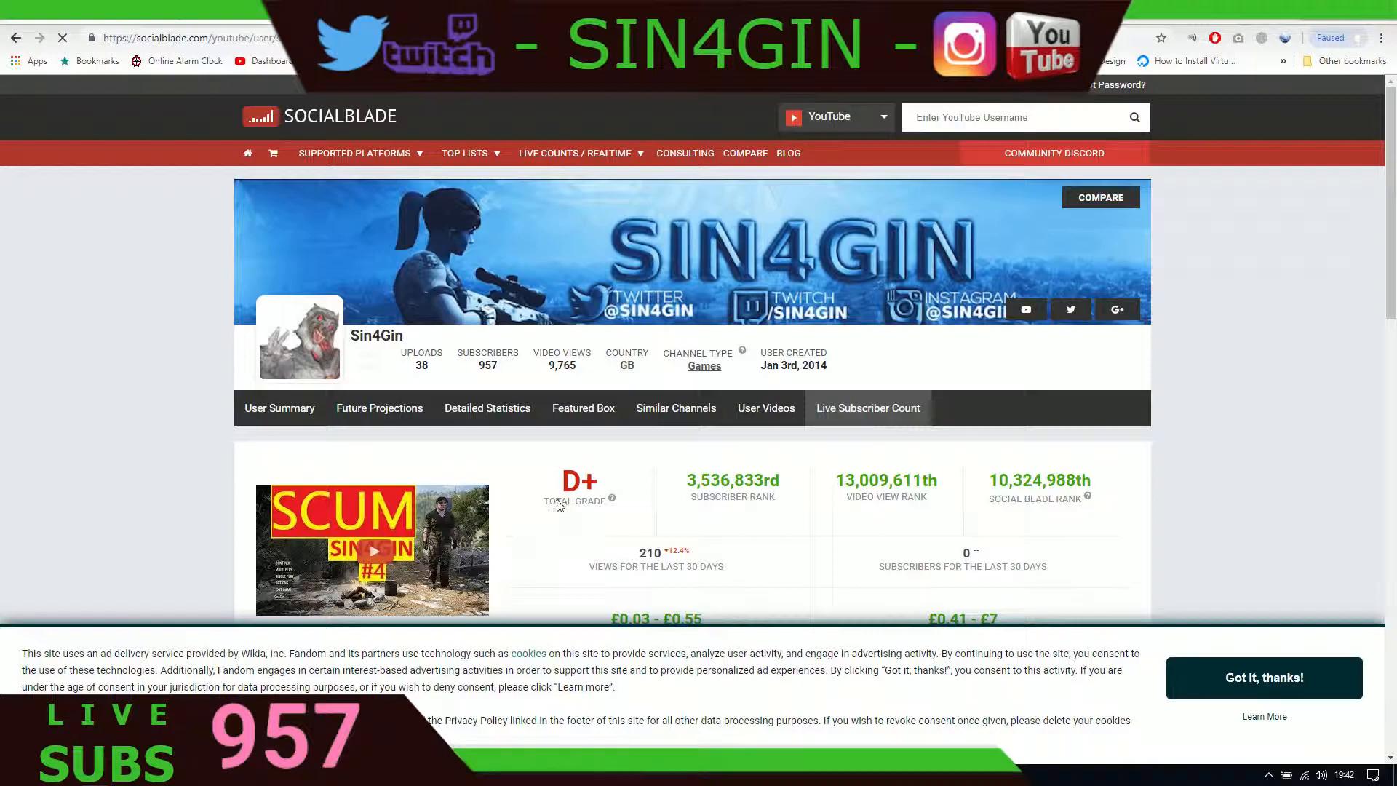
left_click(866, 409)
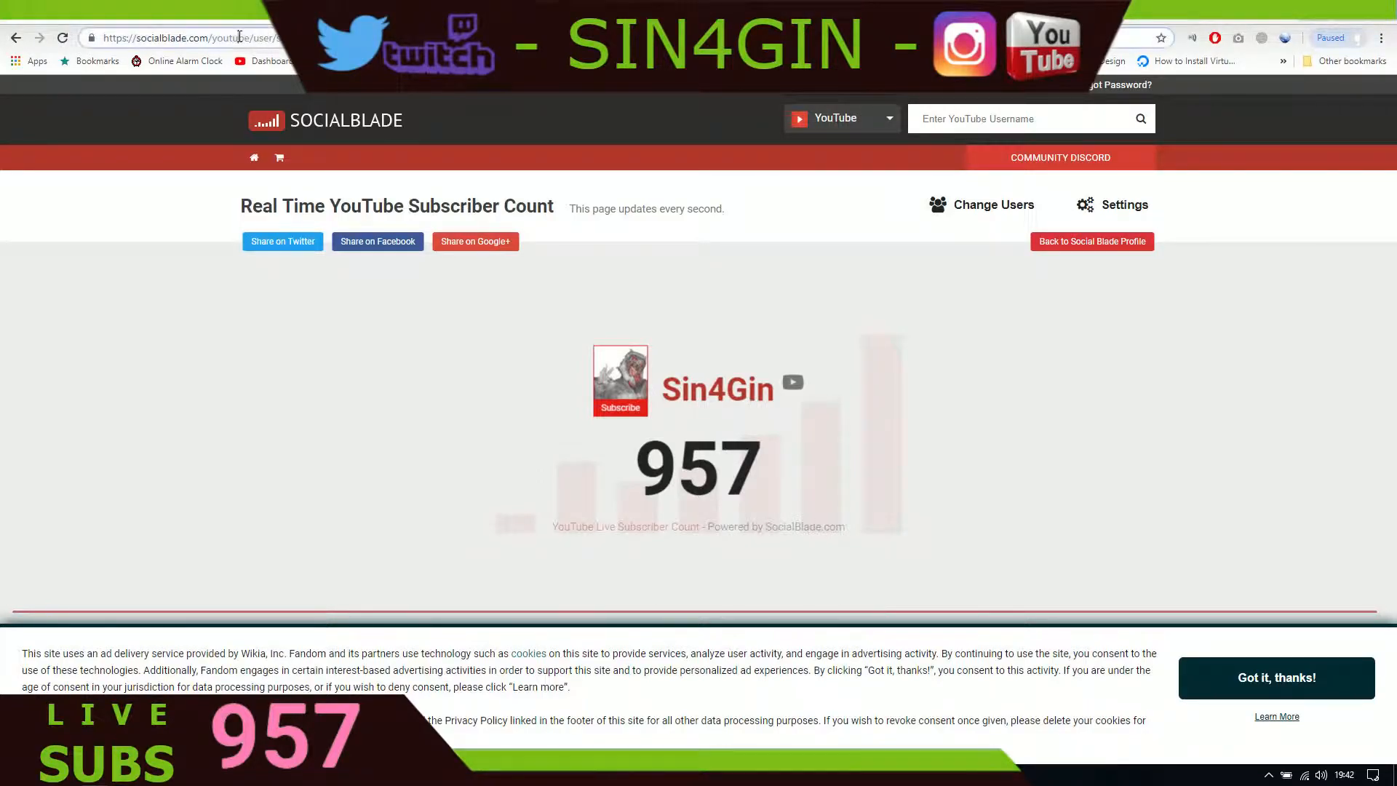
right_click(183, 37)
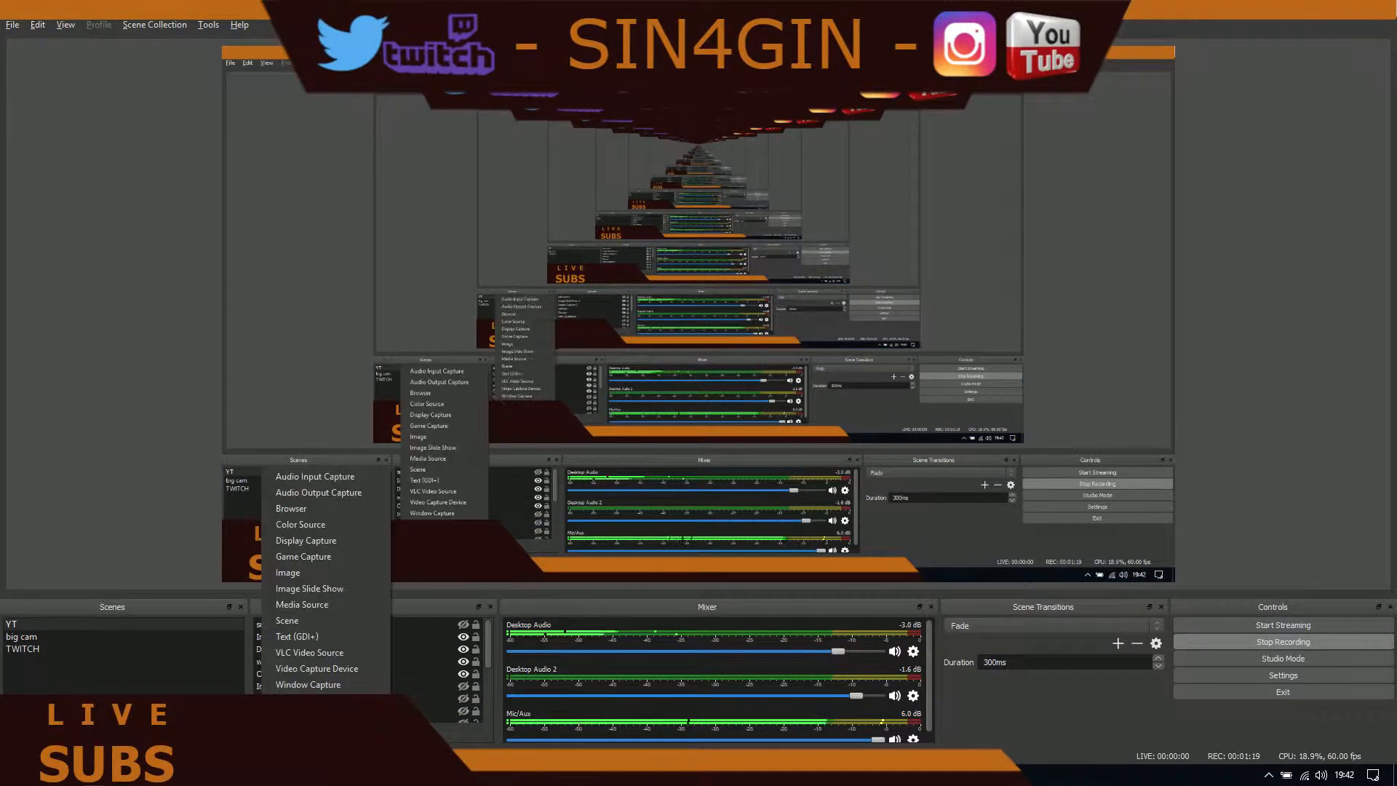
mouse_move(302, 508)
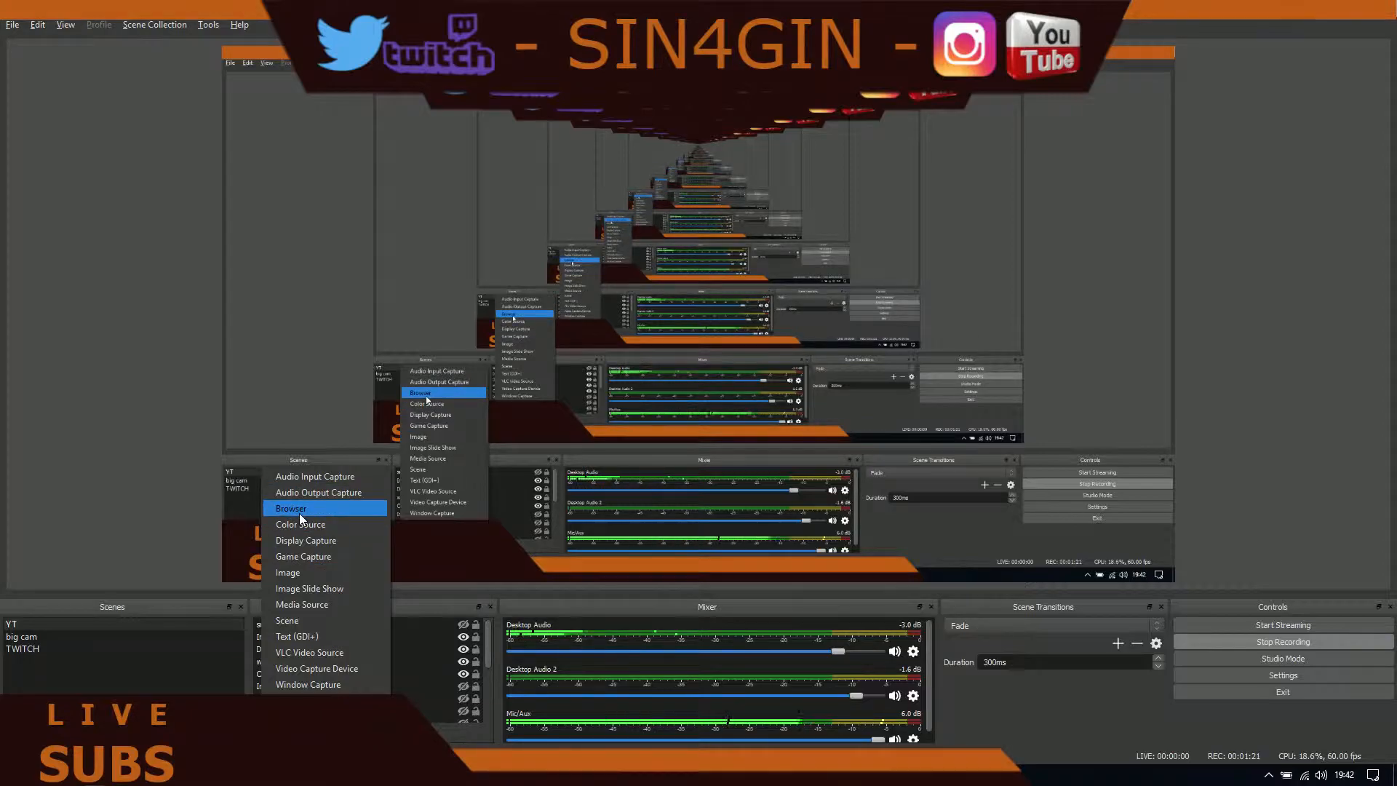
- Add a Browser source named 'count' to the scene and confirm, bringing up its properties
left_click(290, 508)
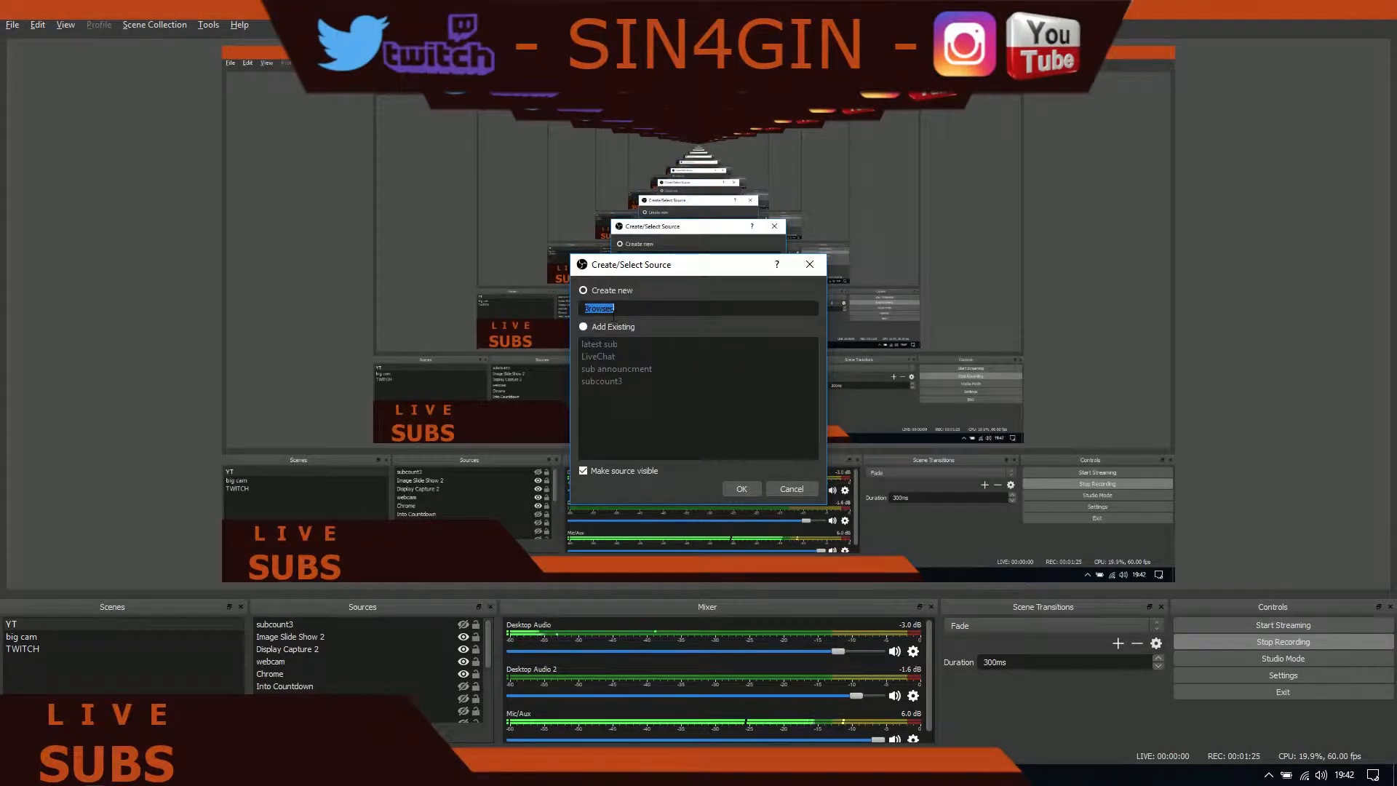
type("cou")
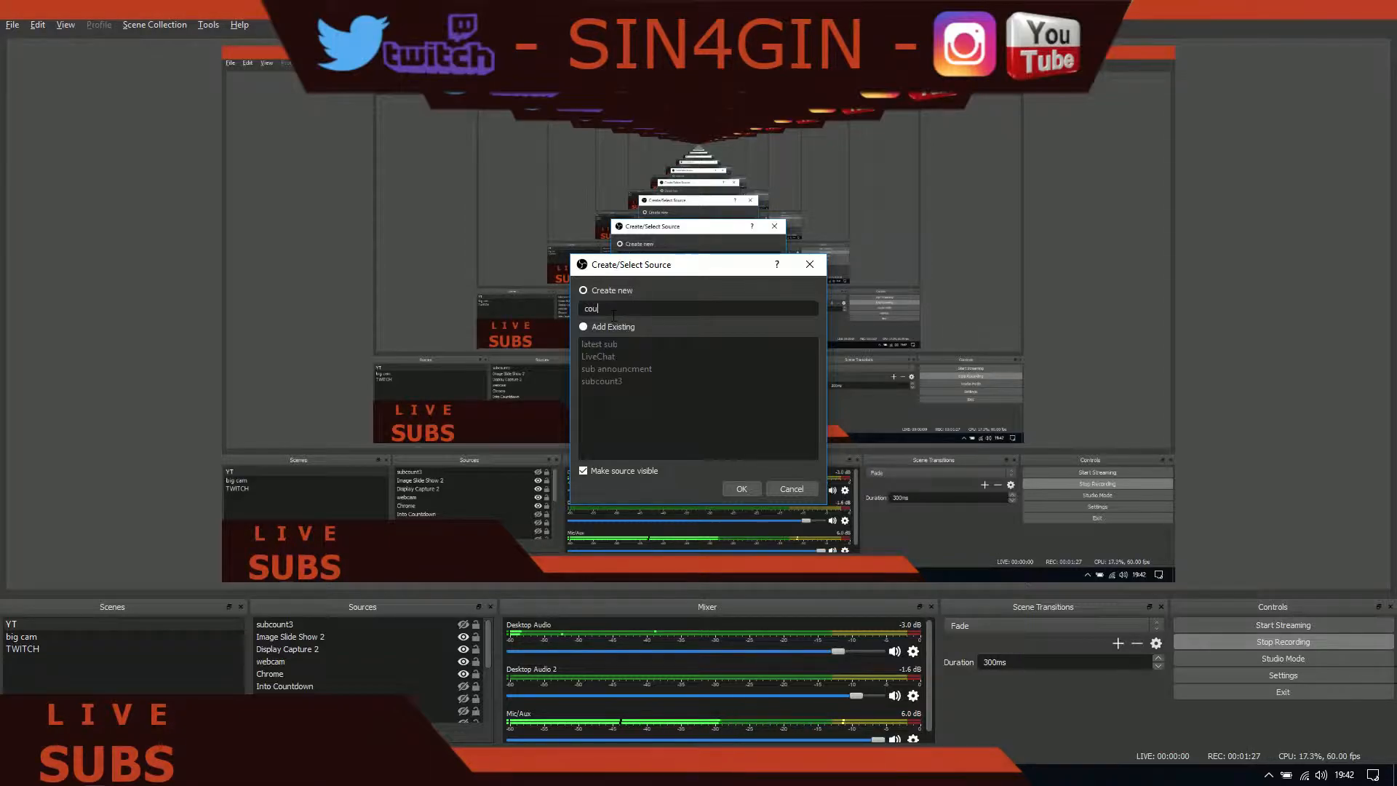
type("nt")
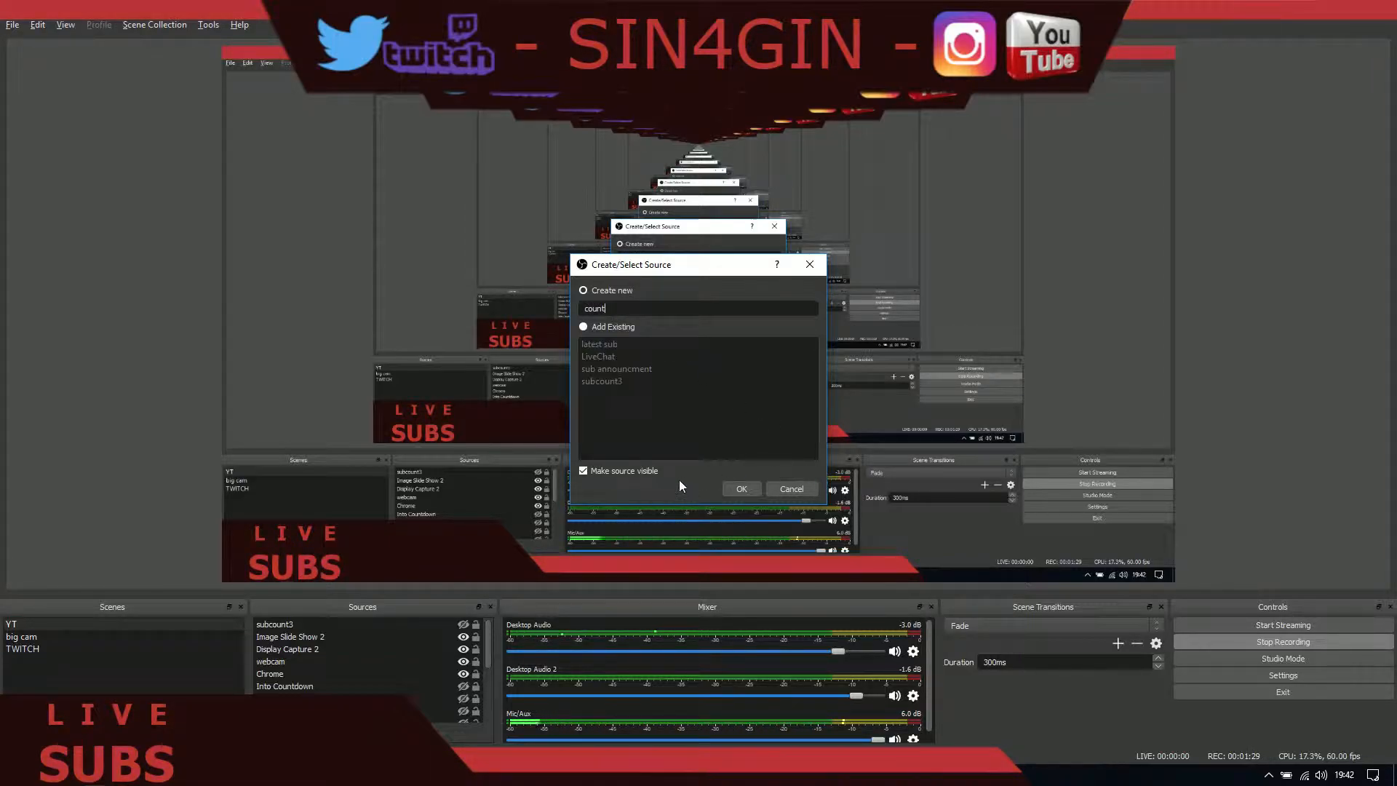
left_click(740, 489)
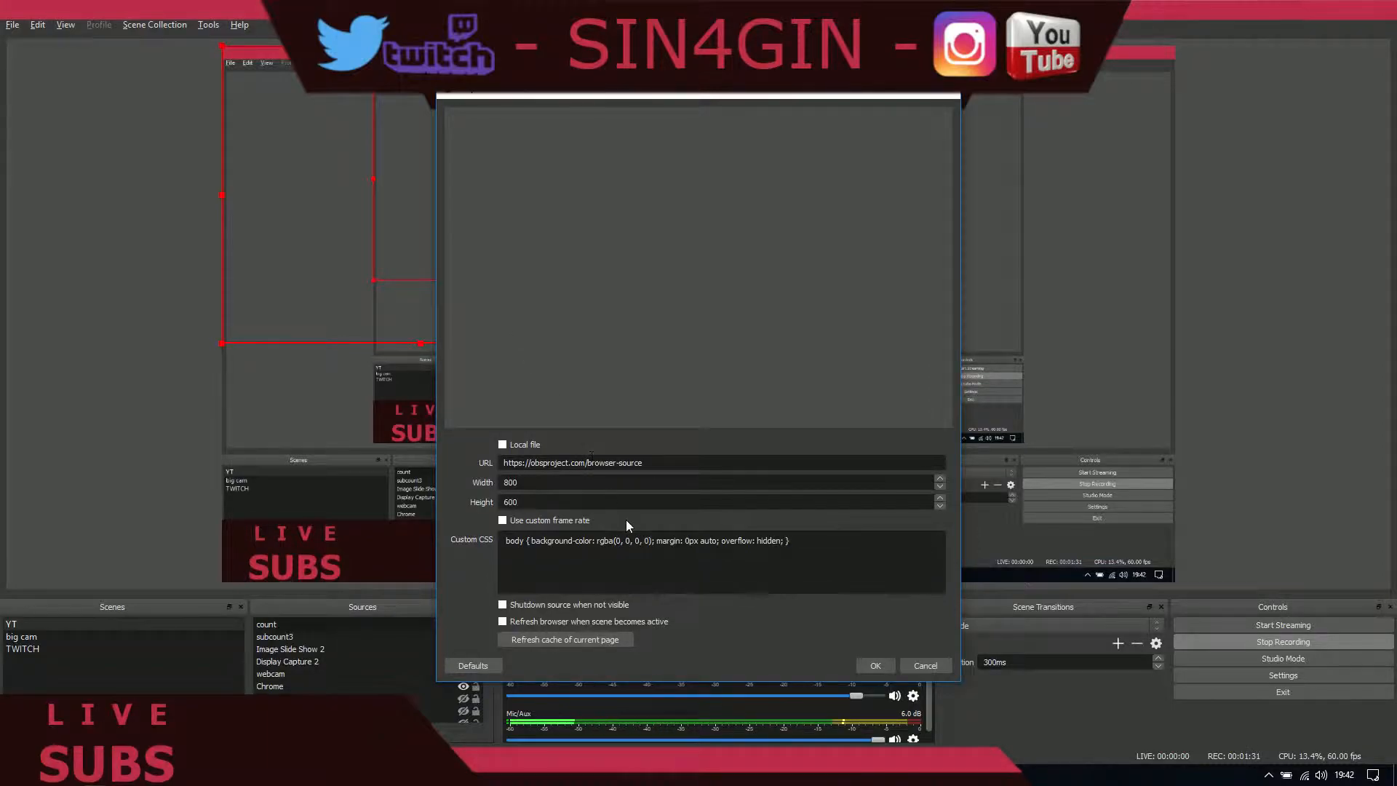
triple_click(574, 463)
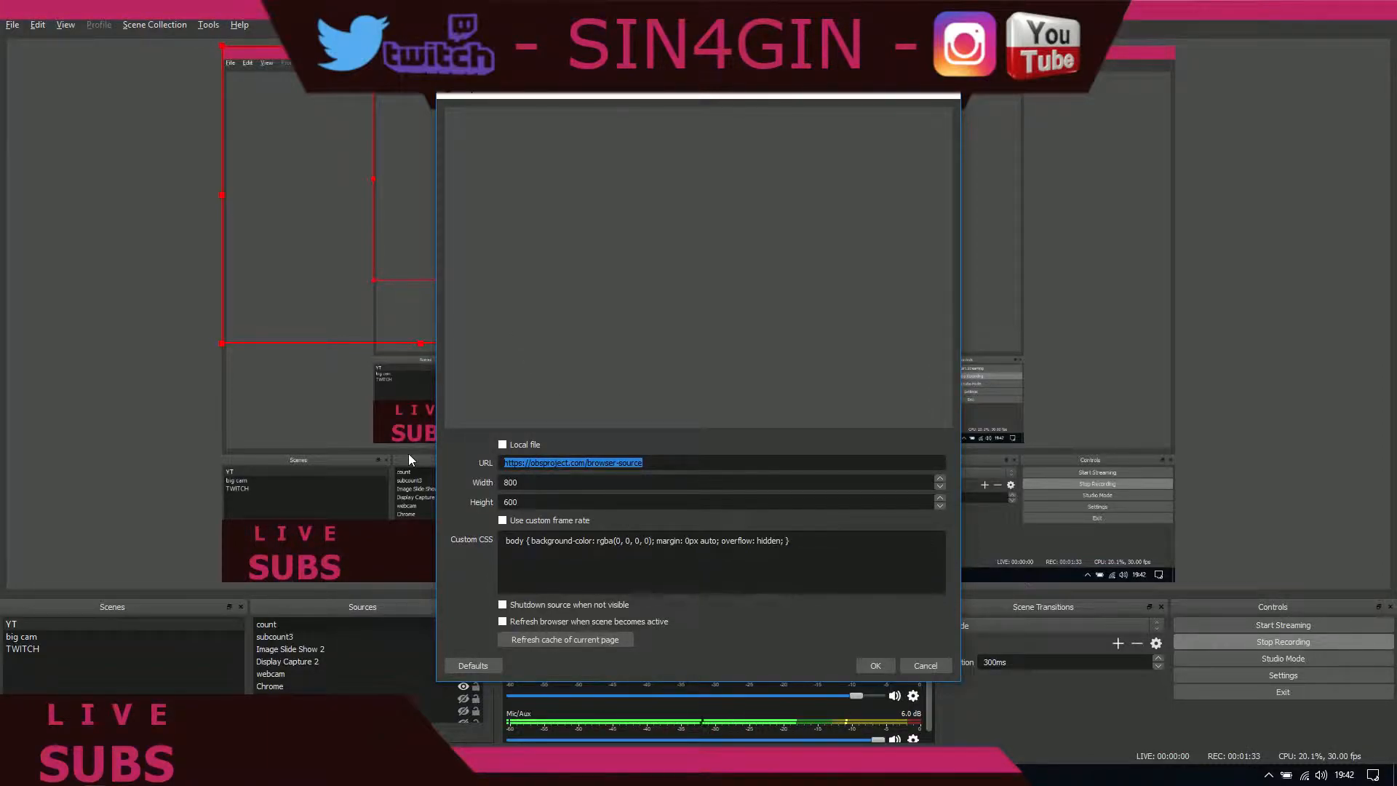
type("https://socialblade.com/youtube/user/sin4gin/realtime")
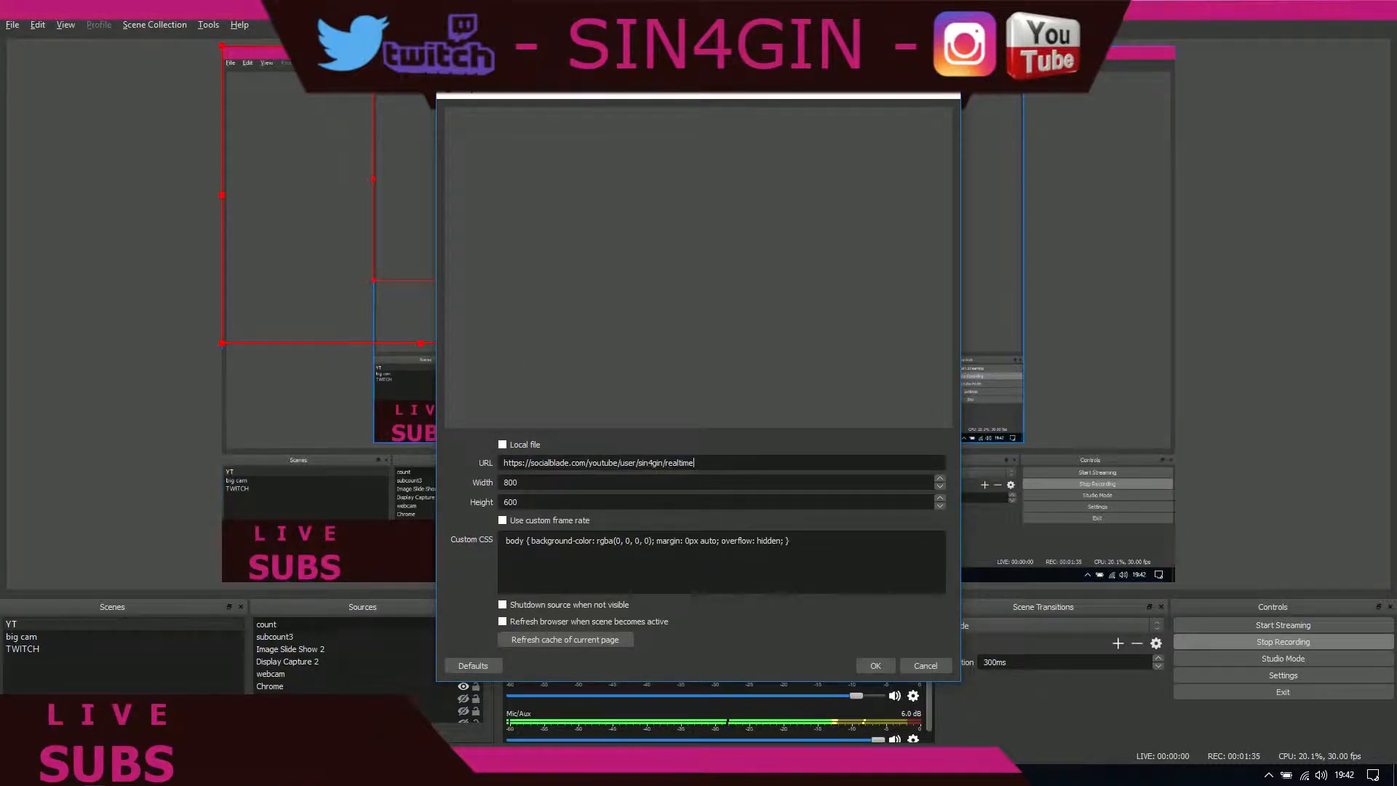
mouse_move(748, 495)
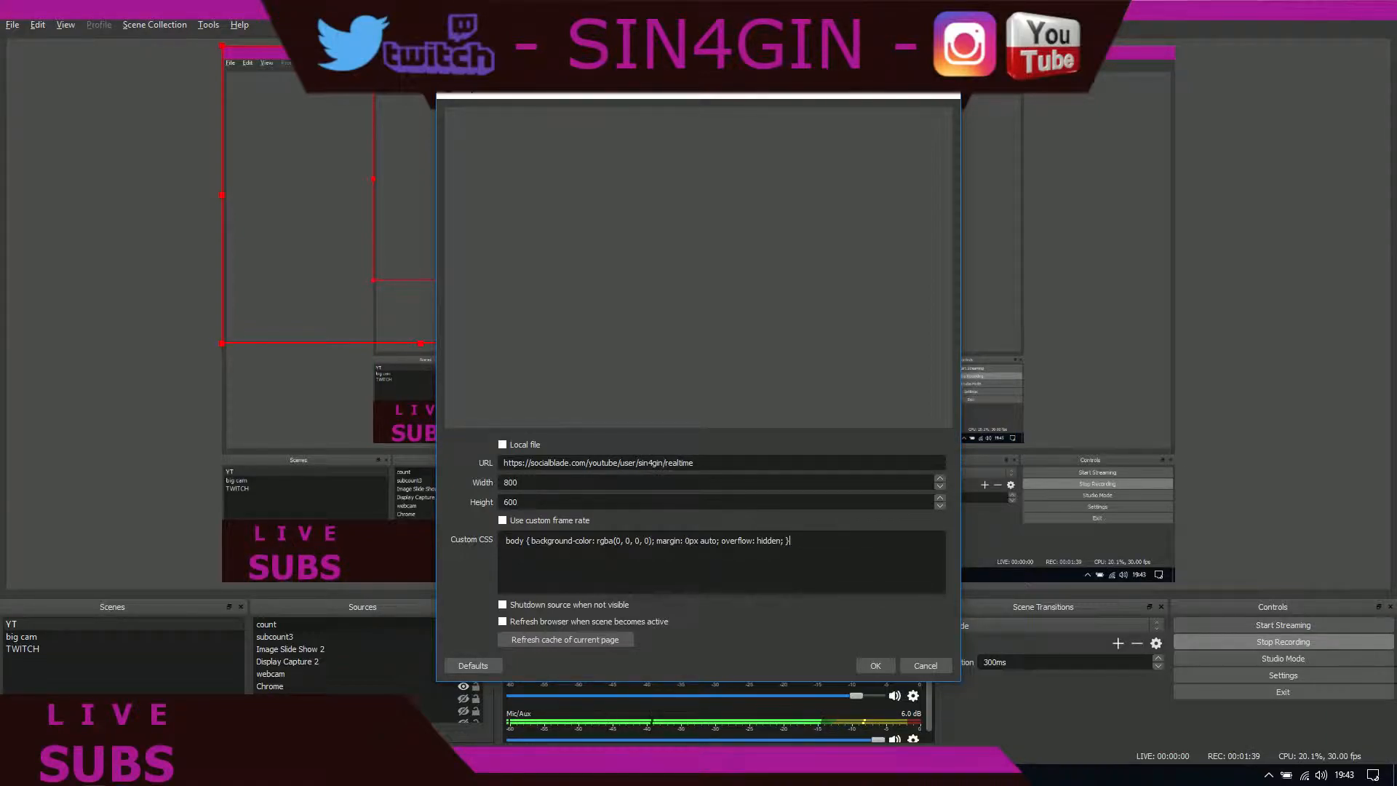
triple_click(646, 540)
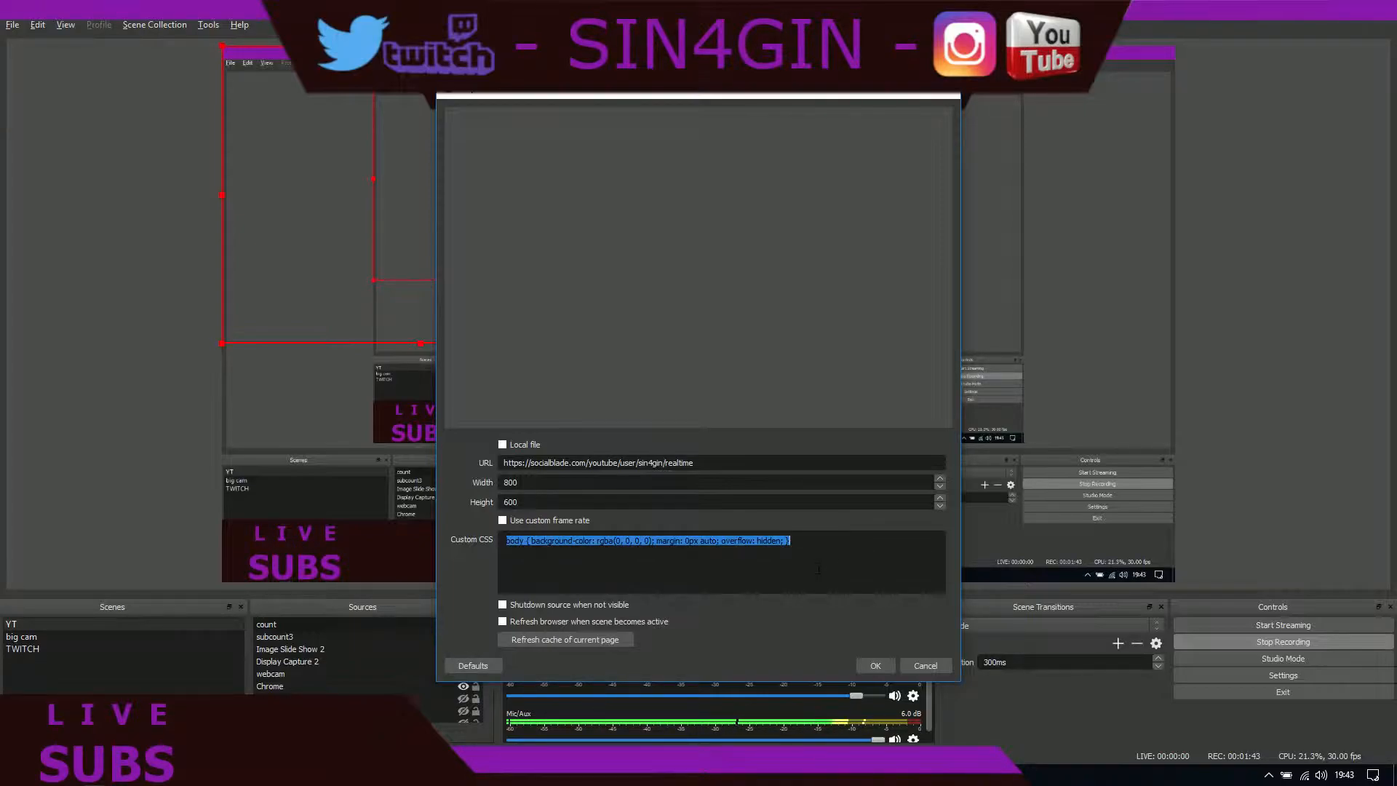
key("delete")
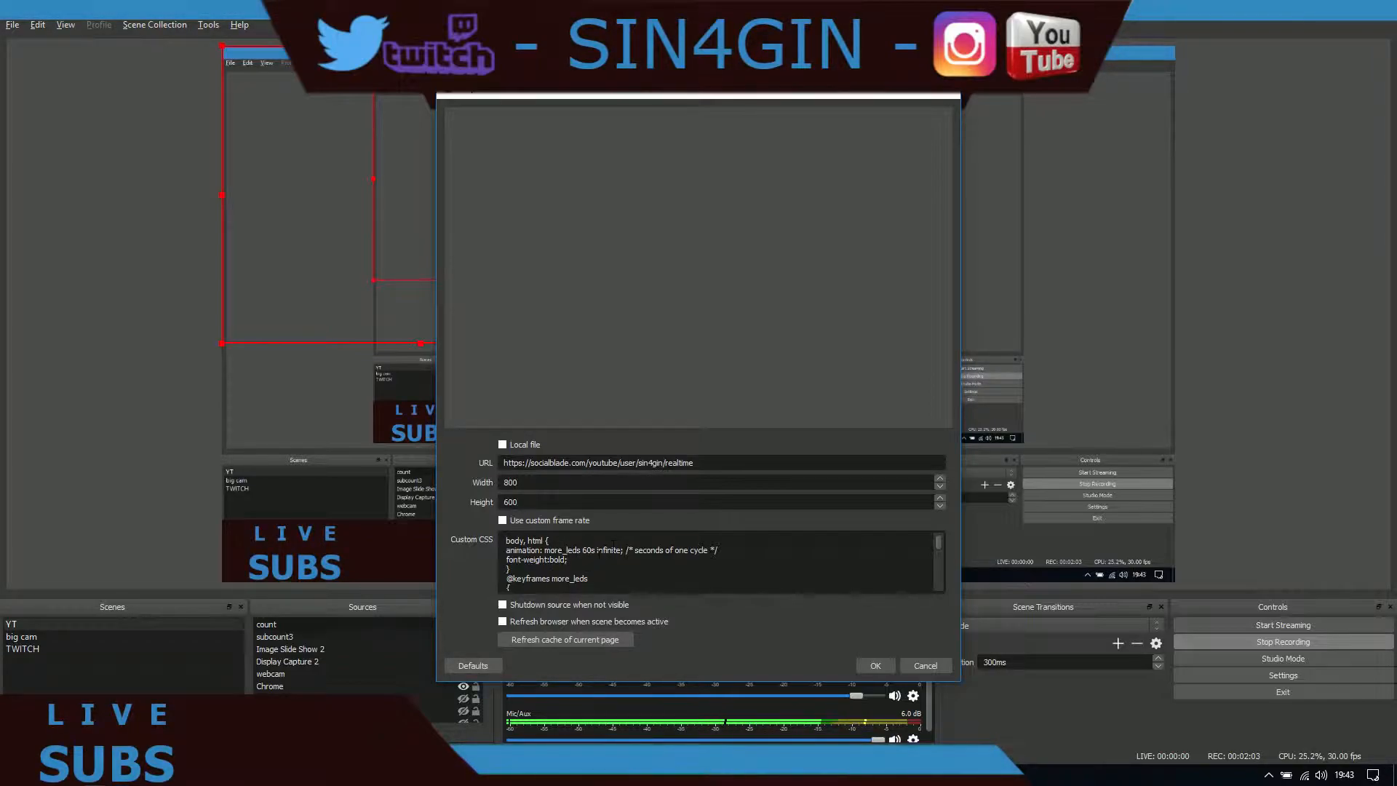
scroll("down", 3)
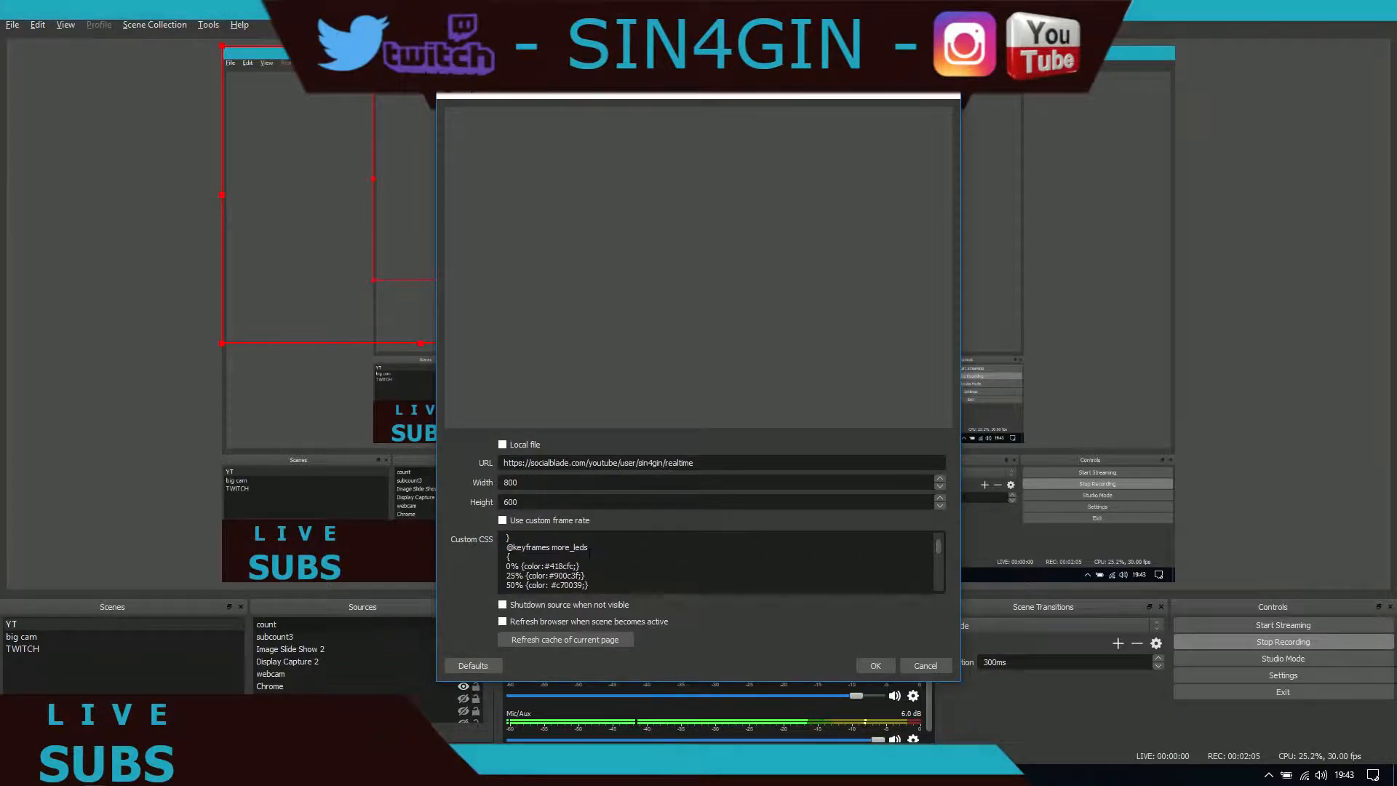
mouse_move(441, 583)
type("75% {color: #581845;}")
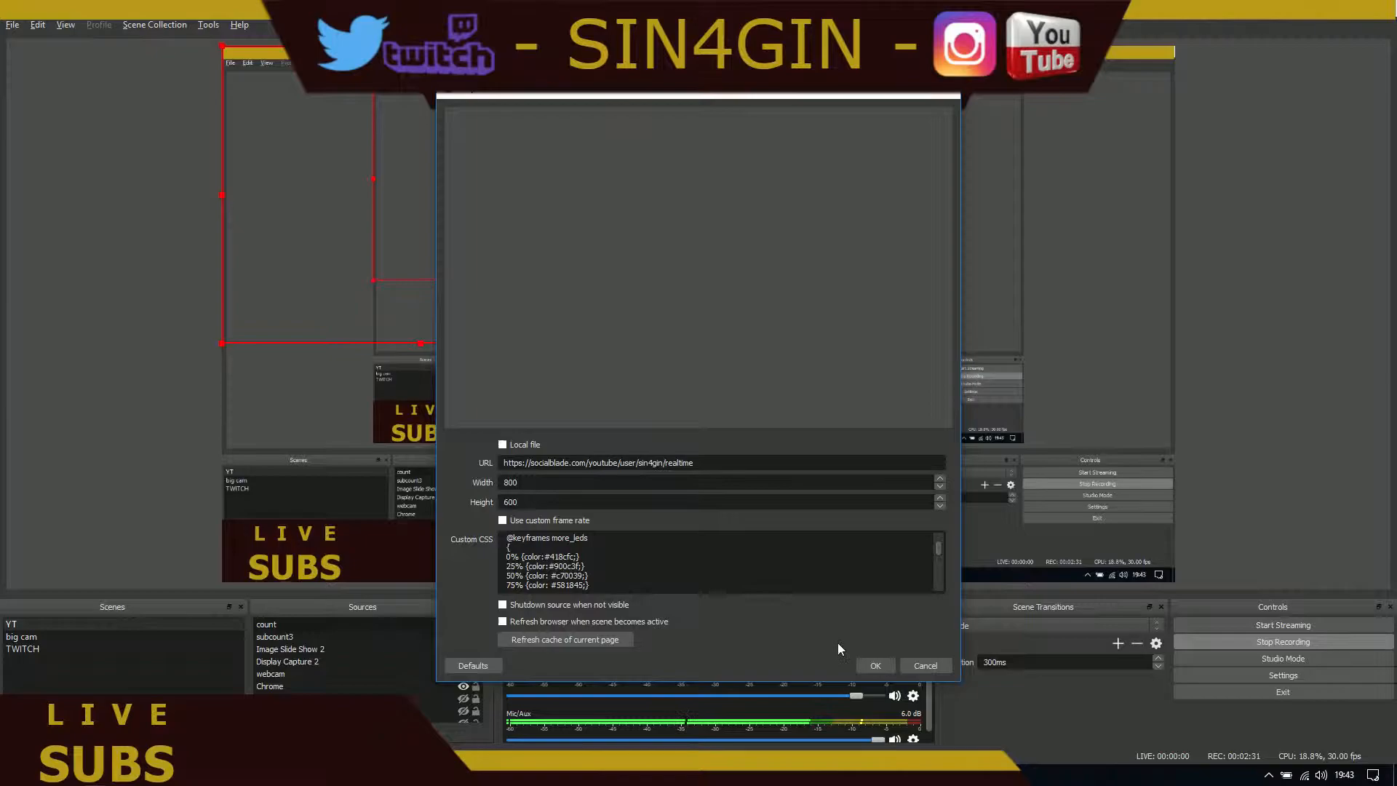
mouse_move(583, 604)
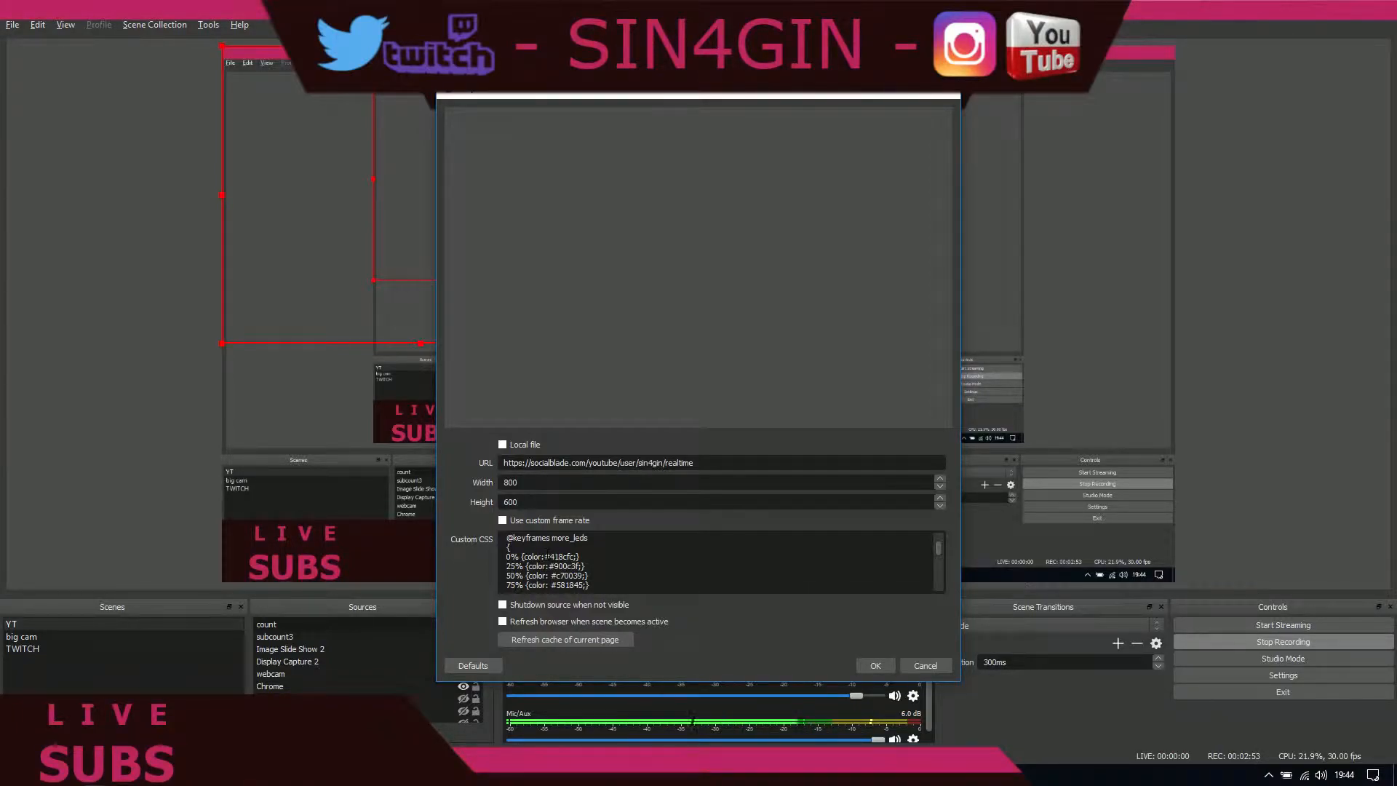
mouse_move(838, 636)
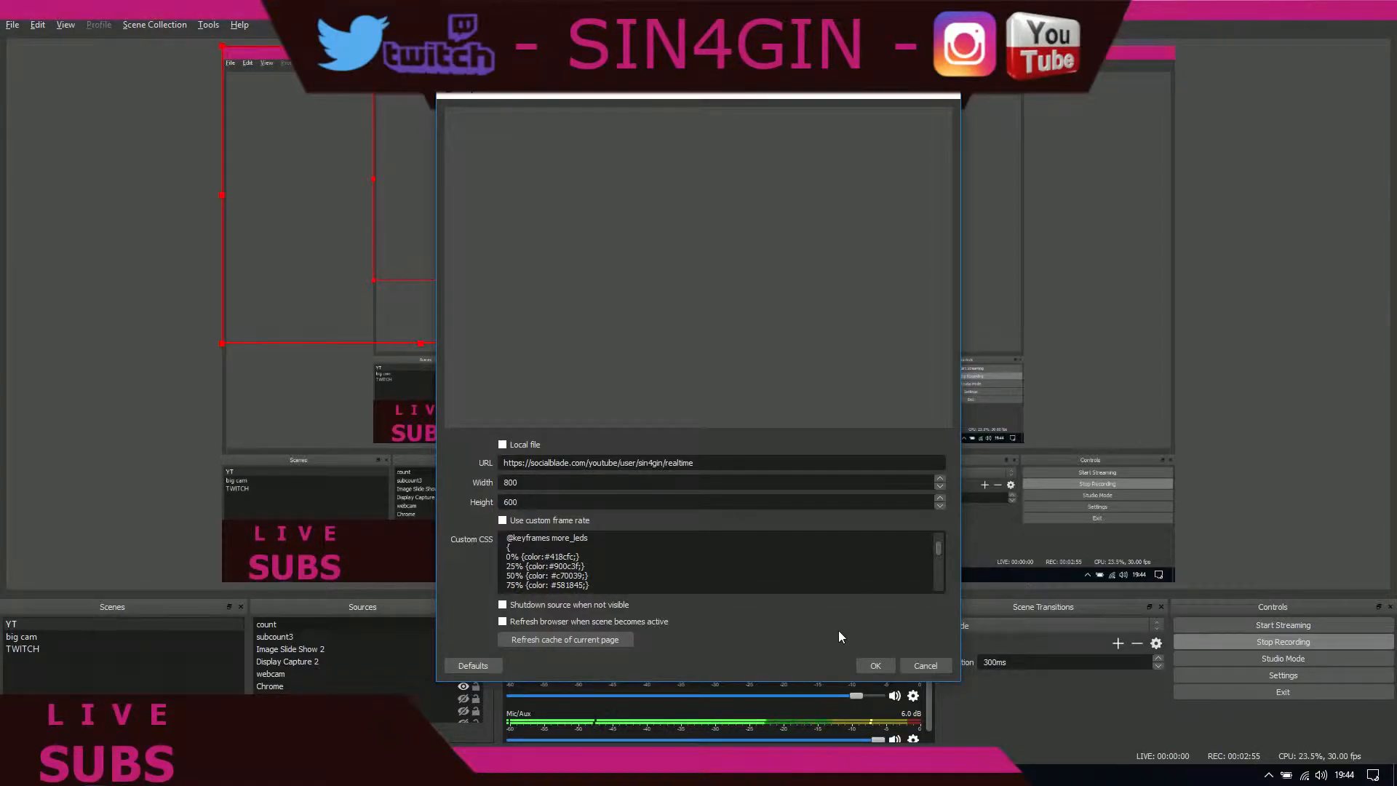
scroll("down", 3)
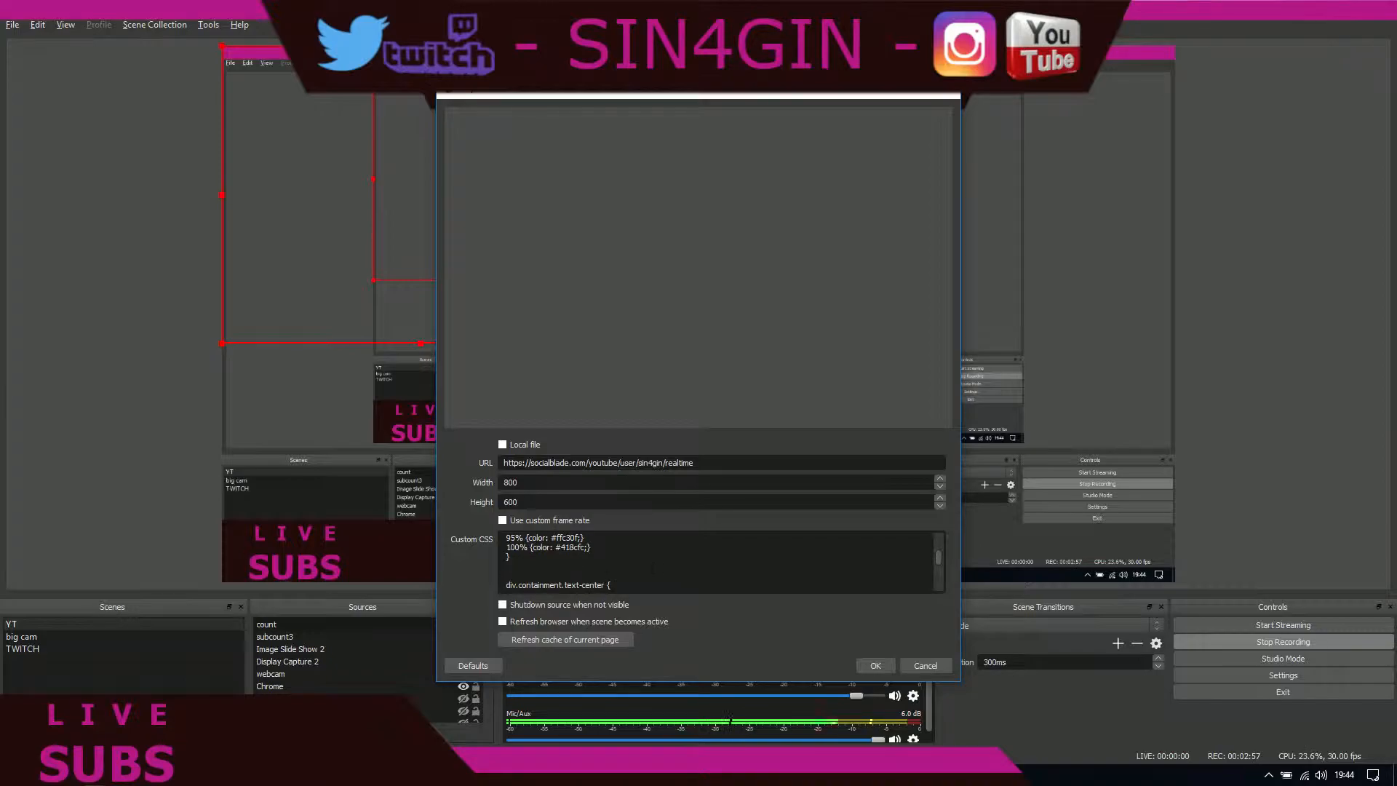
scroll("down", 3)
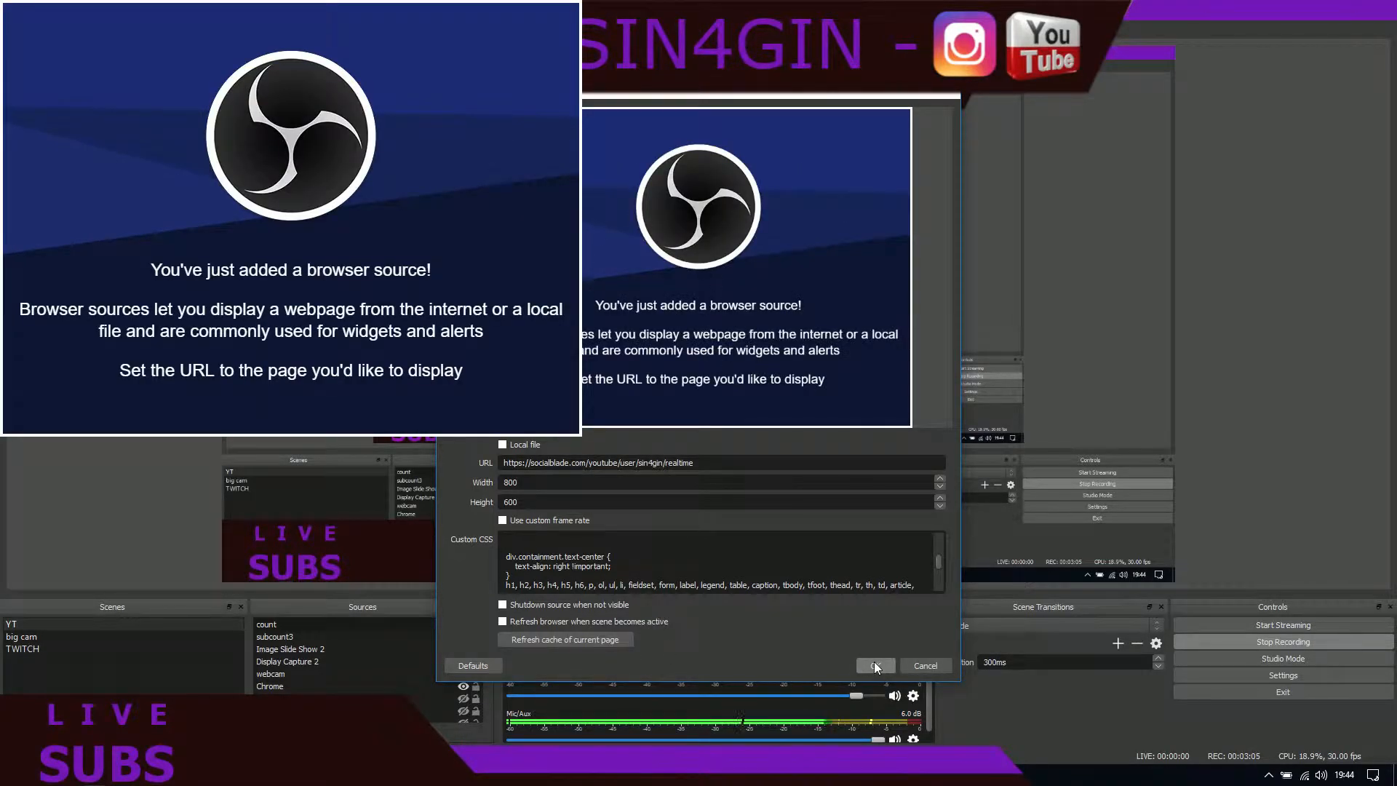
left_click(870, 665)
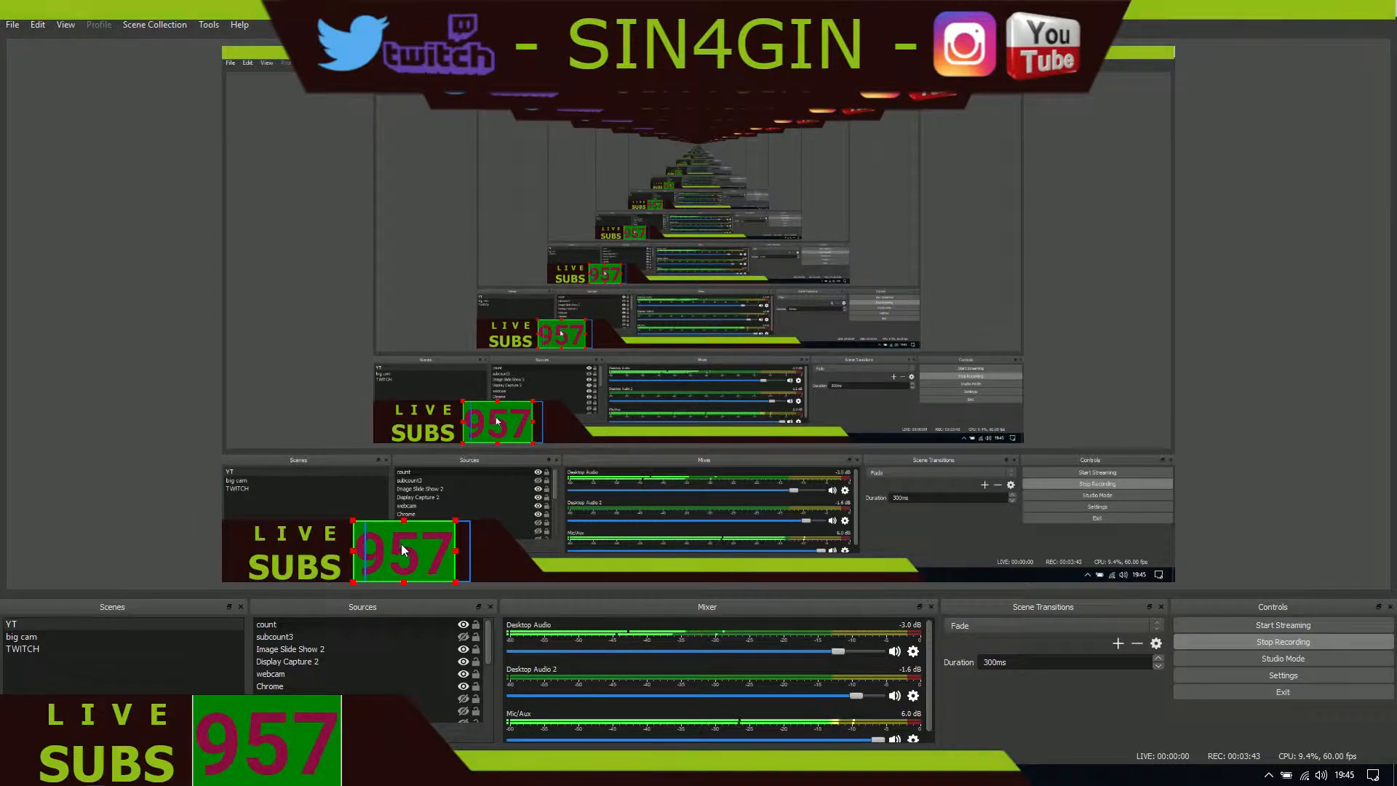
- Bring up the options for the count source sitting beside the LIVE SUBS graphic
right_click(400, 547)
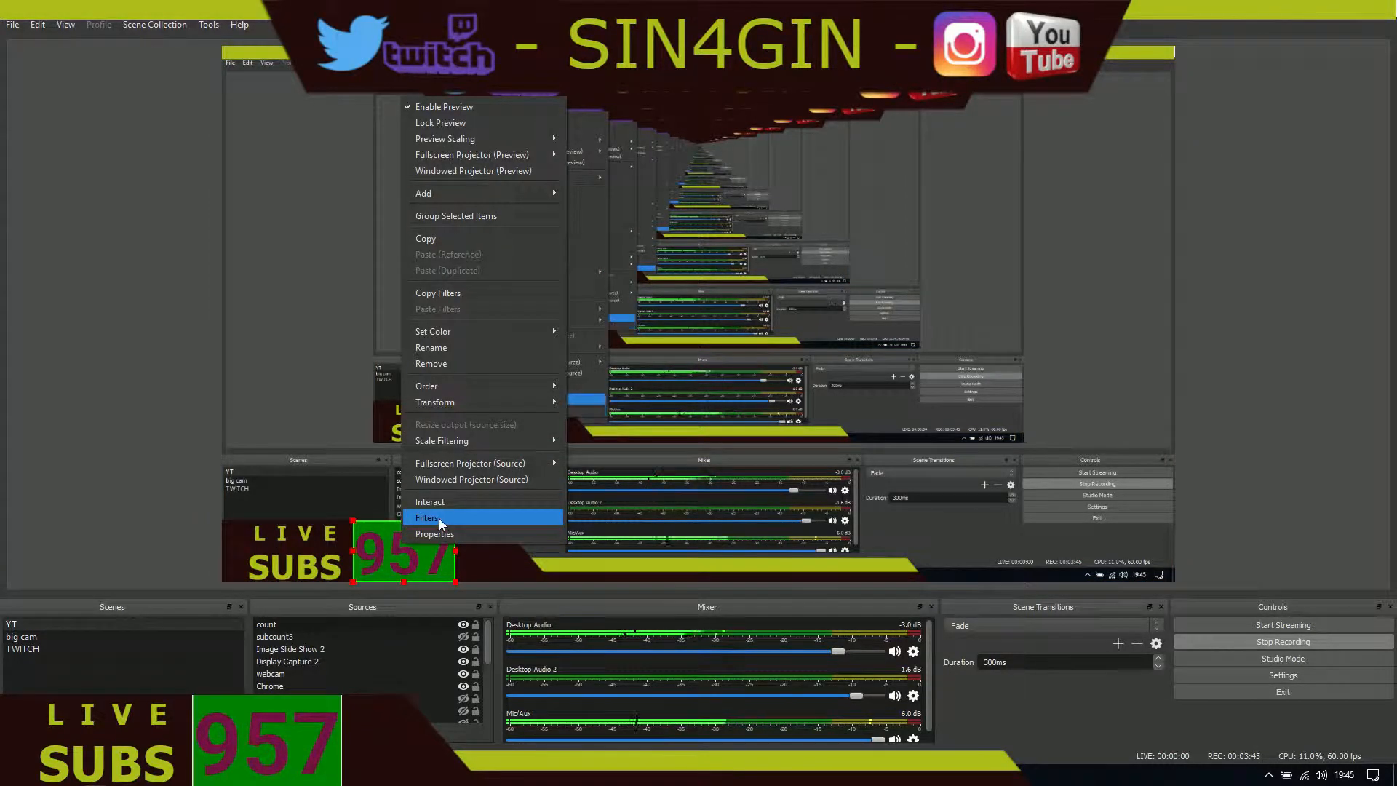
- Add a Chroma Key filter with the default name to the count source to key out its green background
left_click(428, 517)
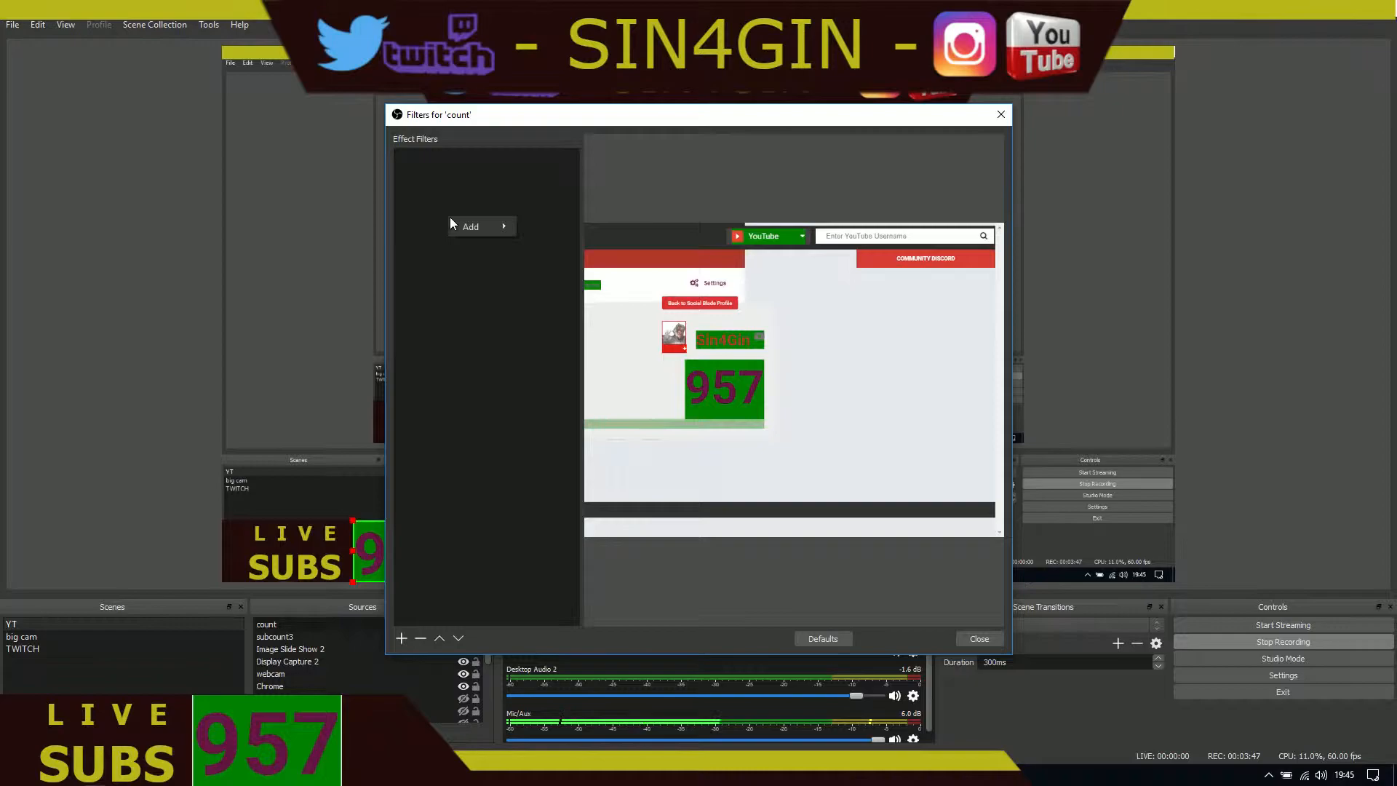
left_click(470, 226)
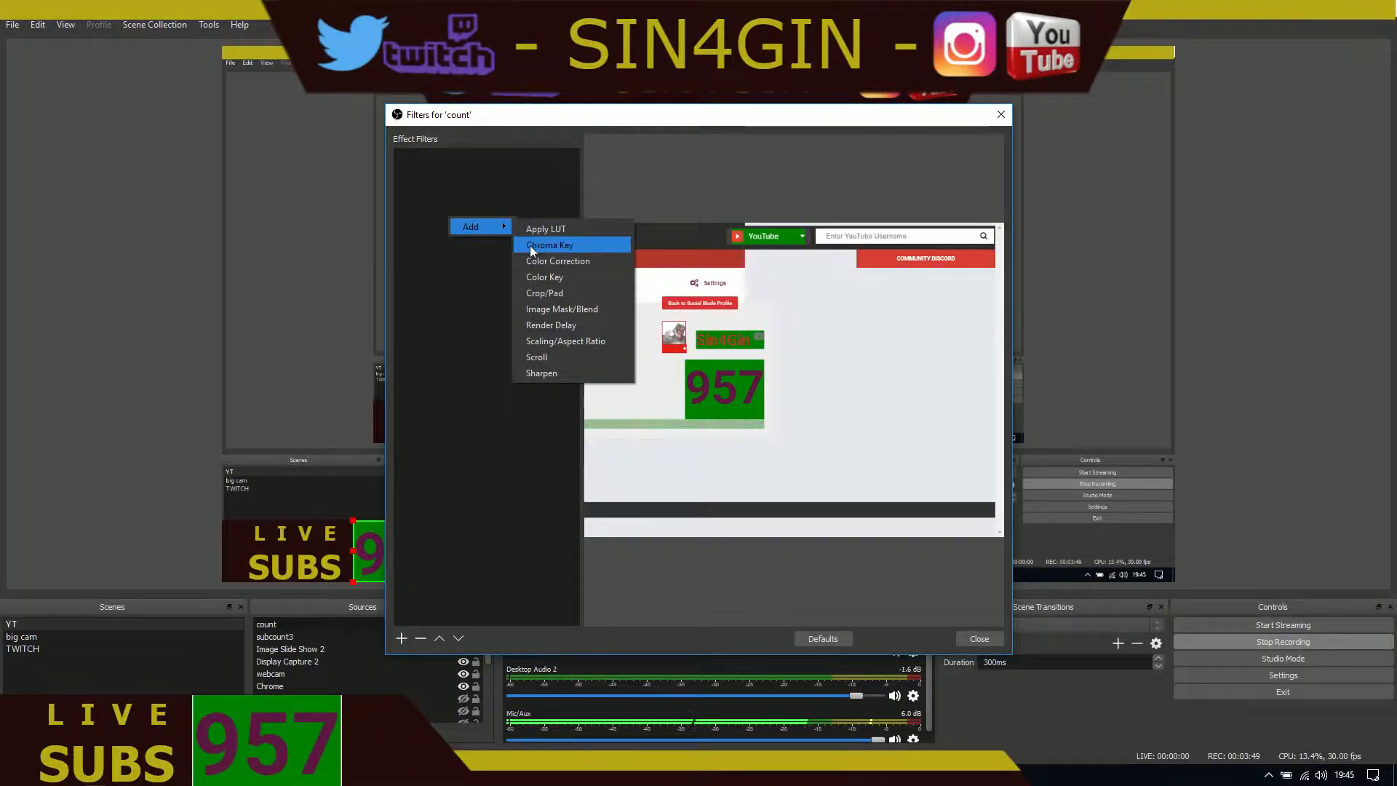
left_click(549, 245)
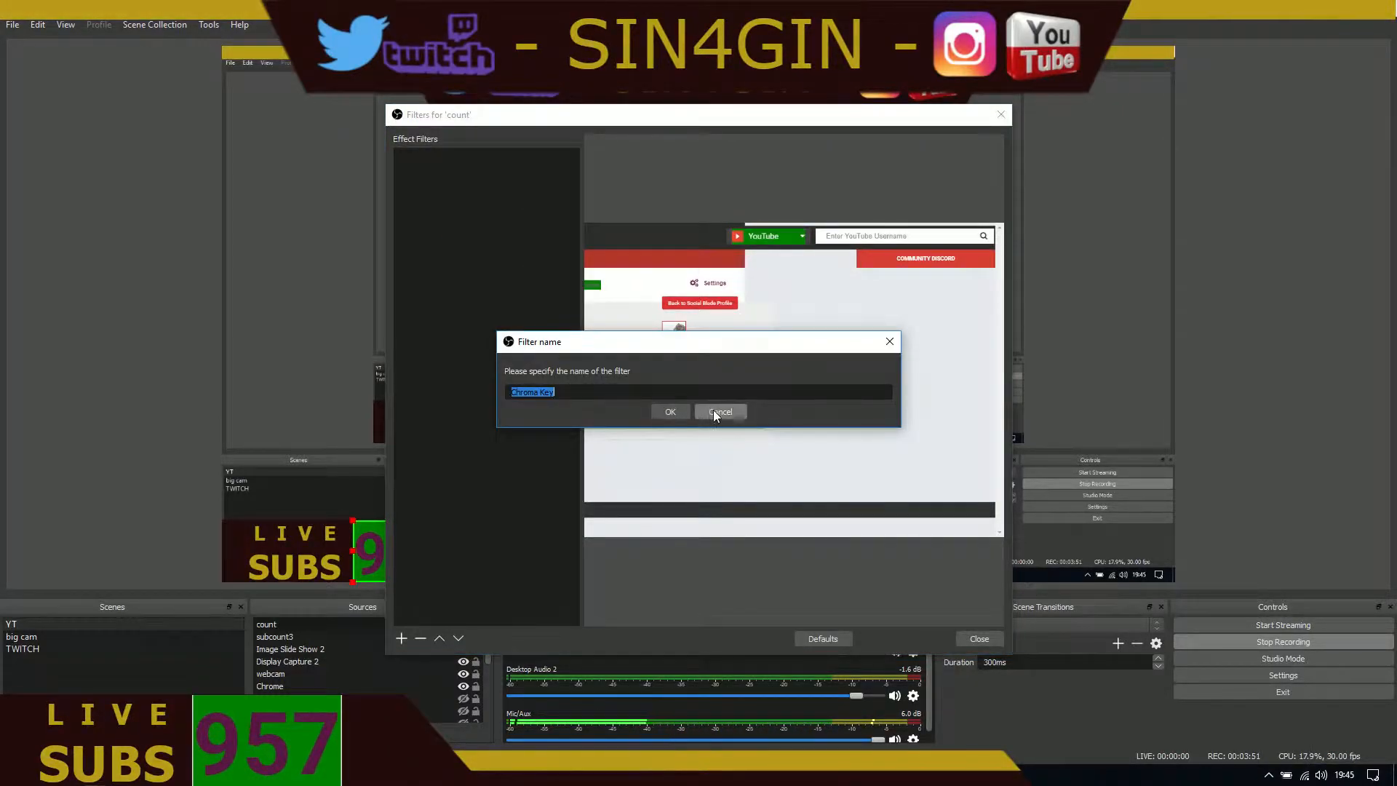
left_click(669, 410)
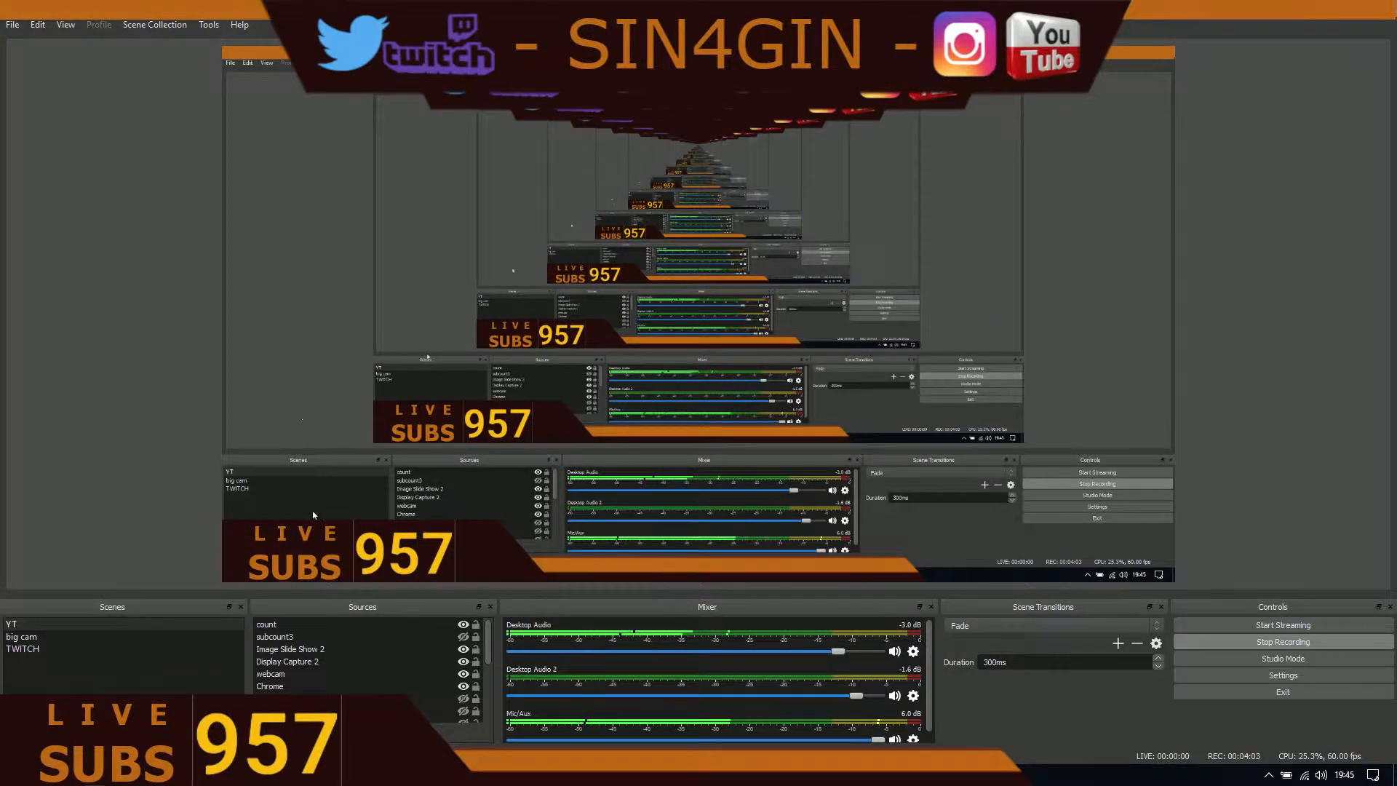
left_click(404, 552)
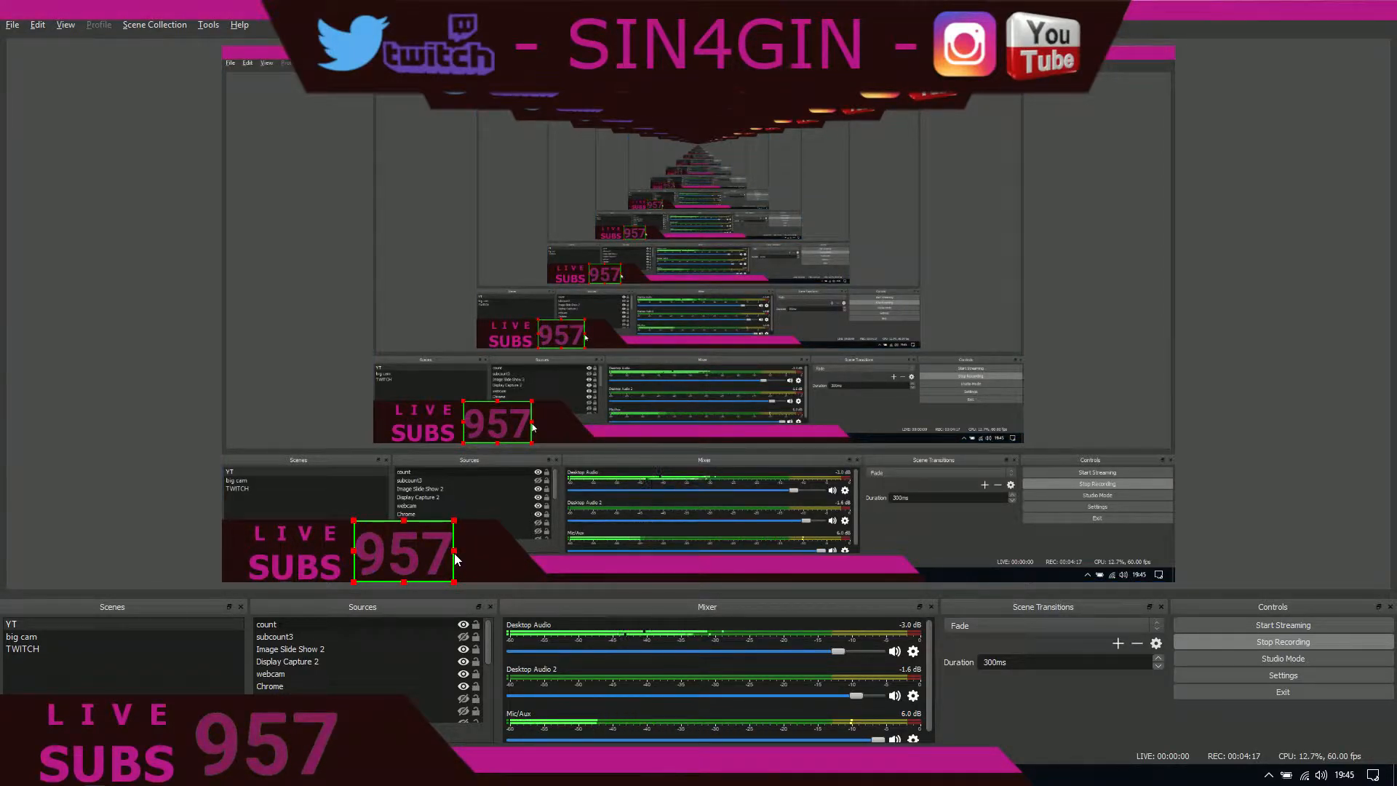
mouse_move(173, 567)
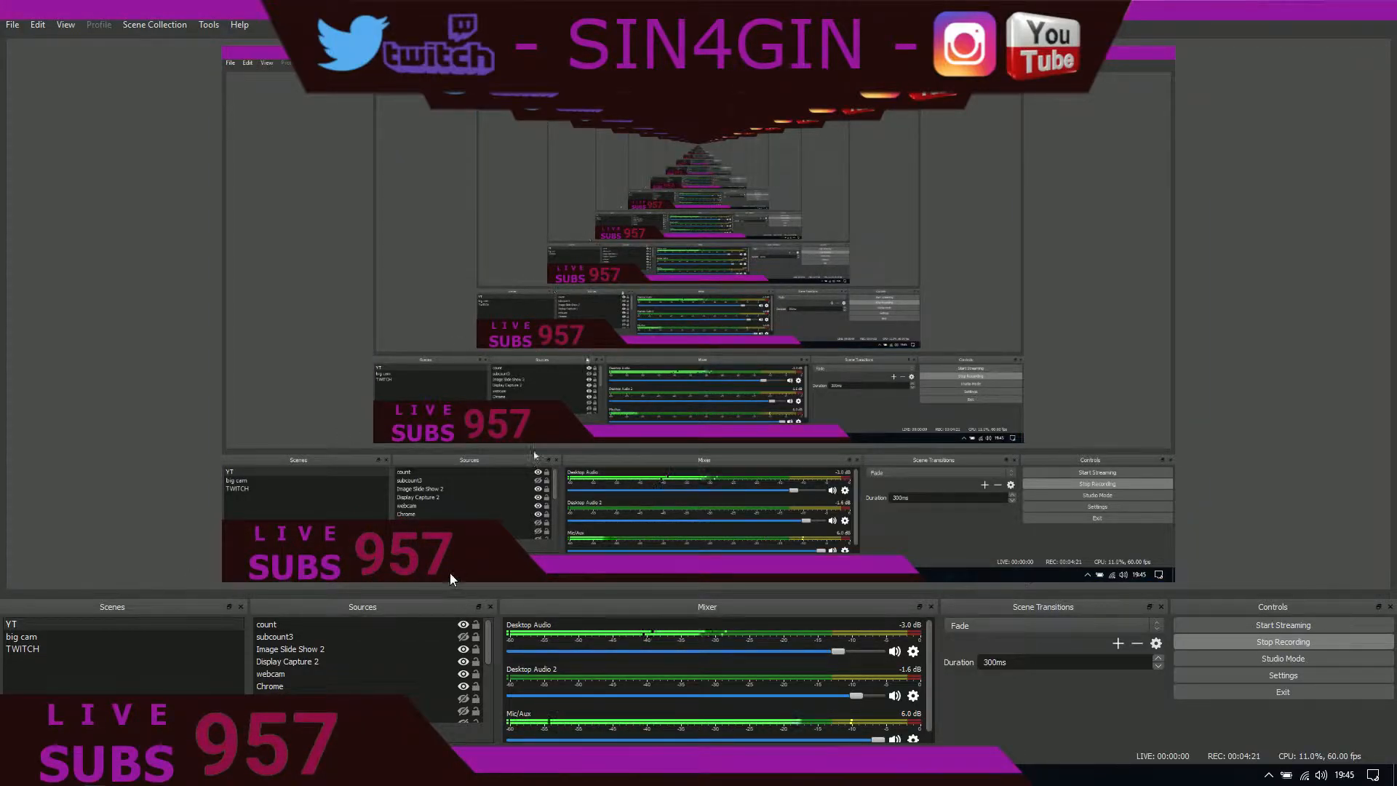
left_click(402, 550)
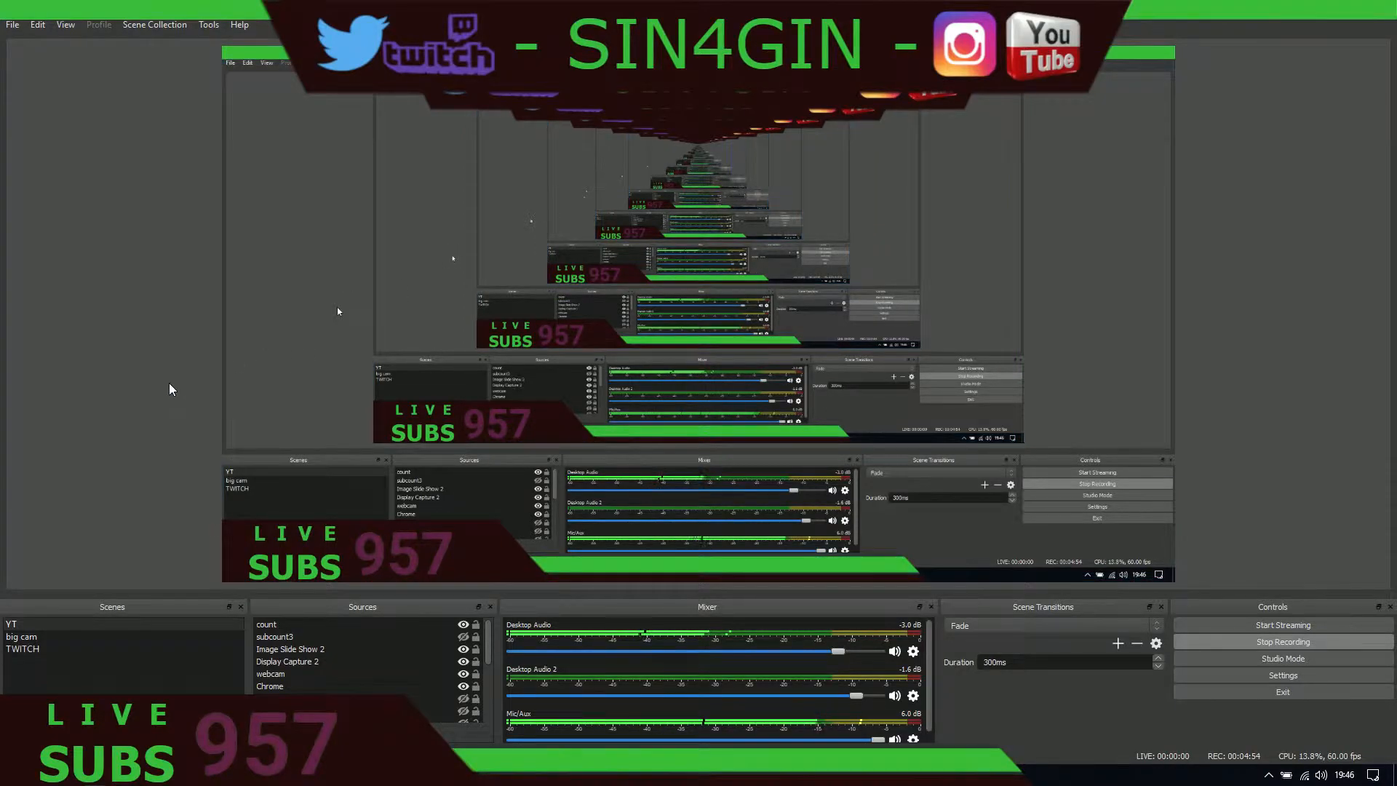
mouse_move(134, 547)
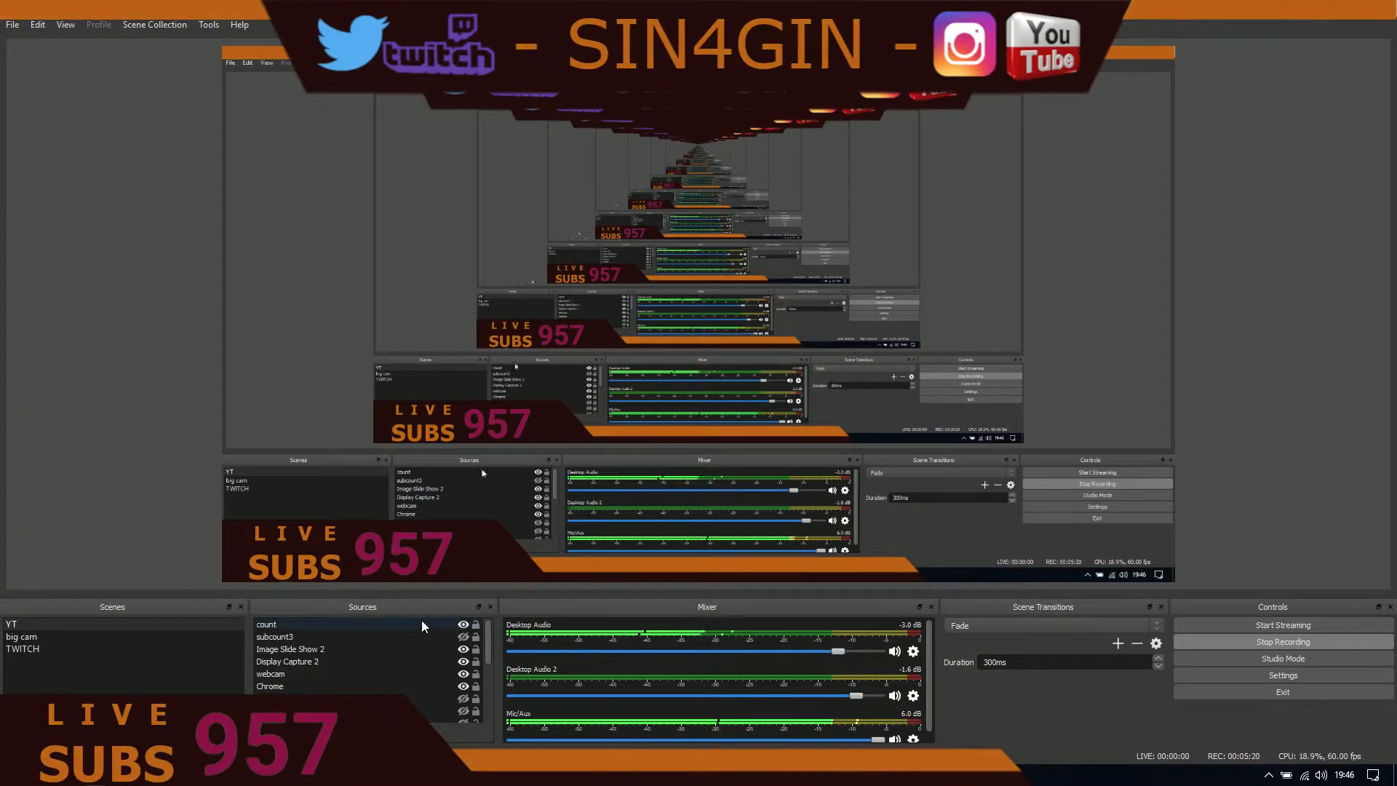
mouse_move(1274, 561)
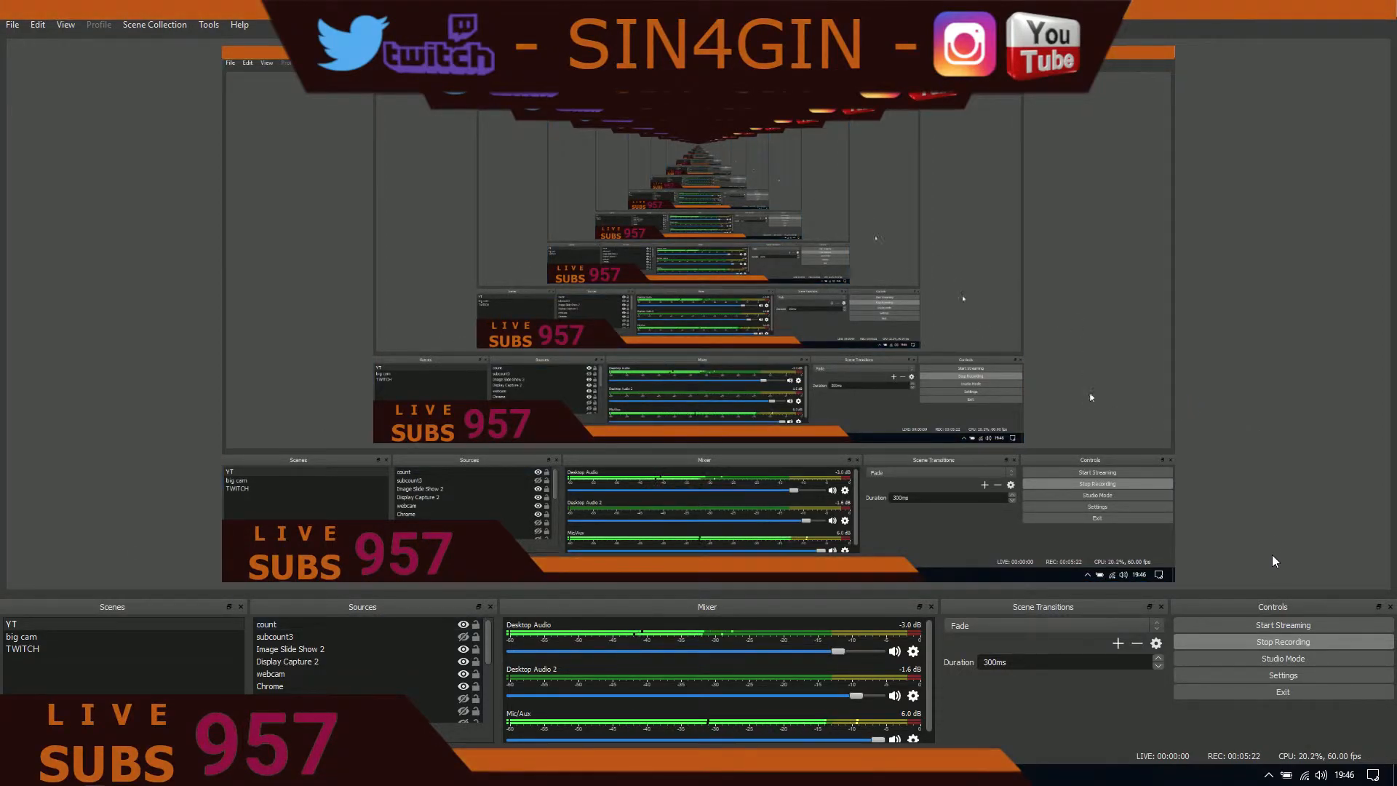